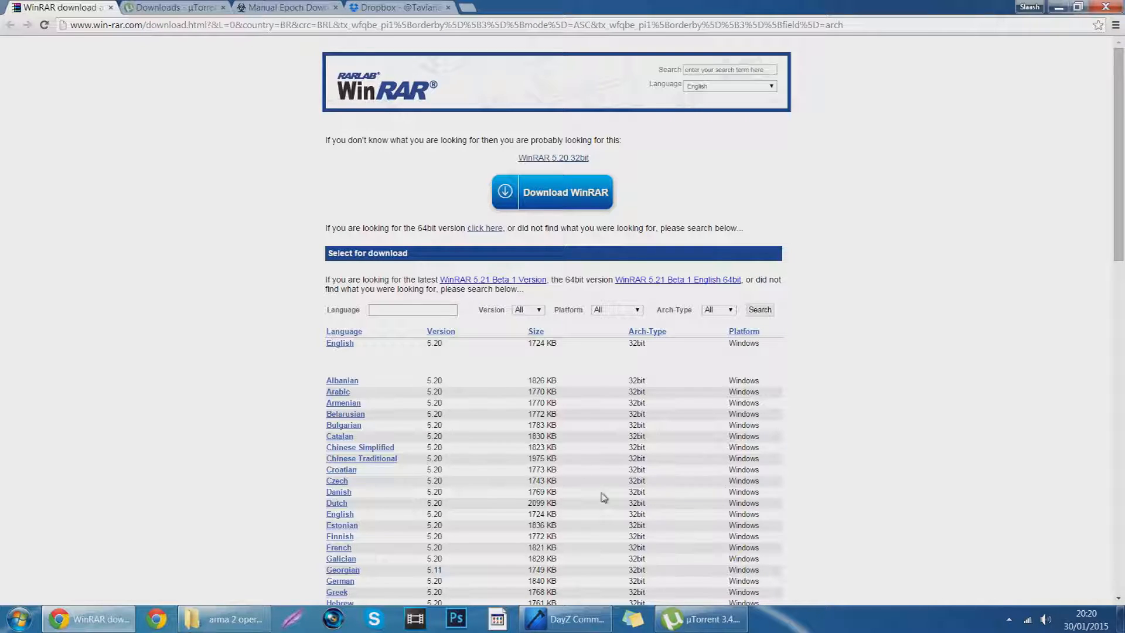
{"action": "mouse_move", "coordinate": [820, 399]}
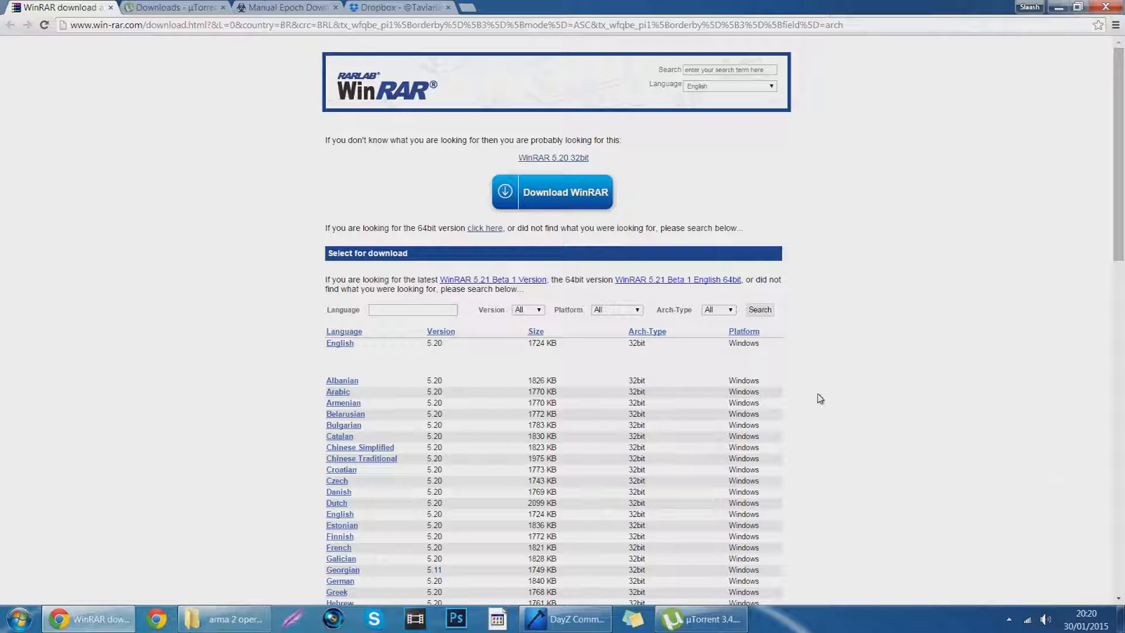
{"action": "mouse_move", "coordinate": [832, 397]}
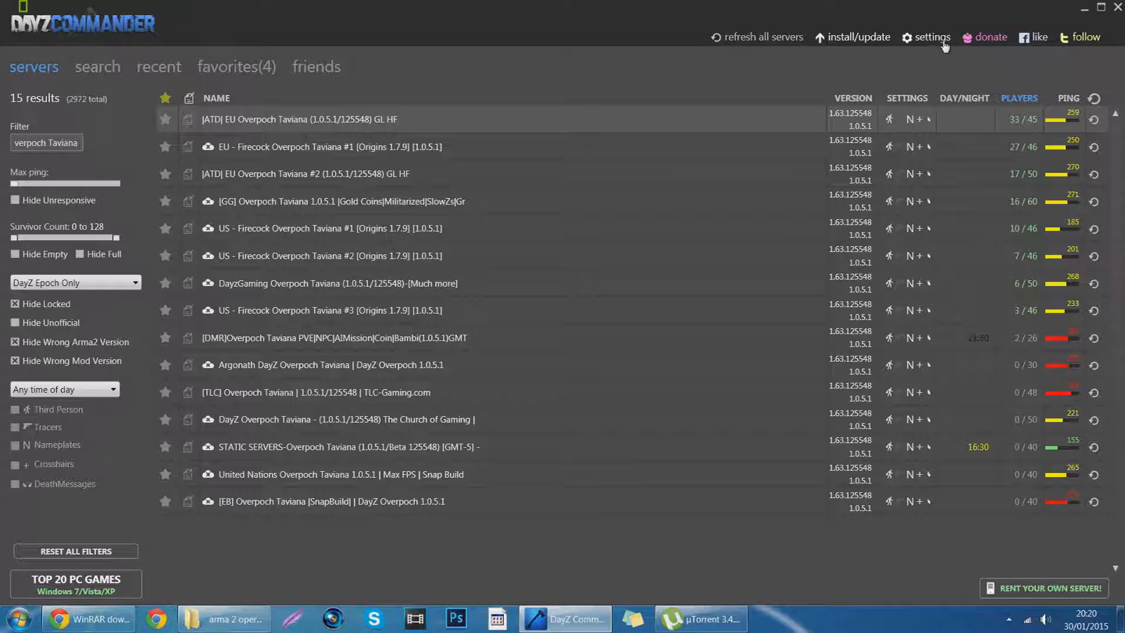
- Review DayZ Commander's launch parameters and installed Epoch, Overwatch and Taviana mods, then return to Chrome
{"action": "left_click", "coordinate": [928, 37]}
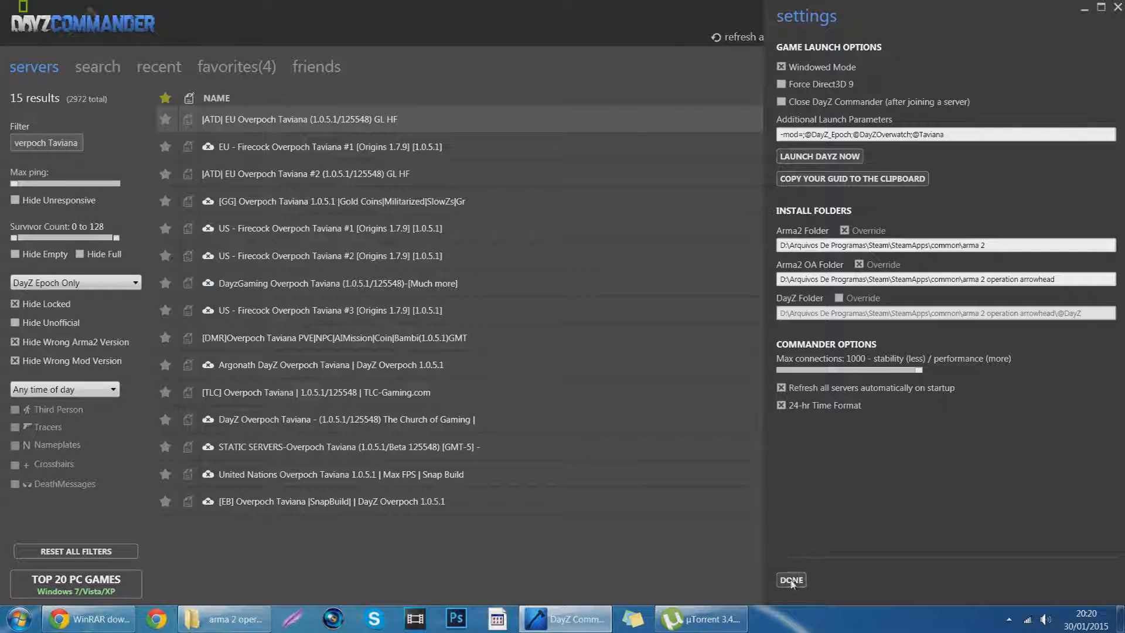
{"action": "left_click", "coordinate": [791, 580]}
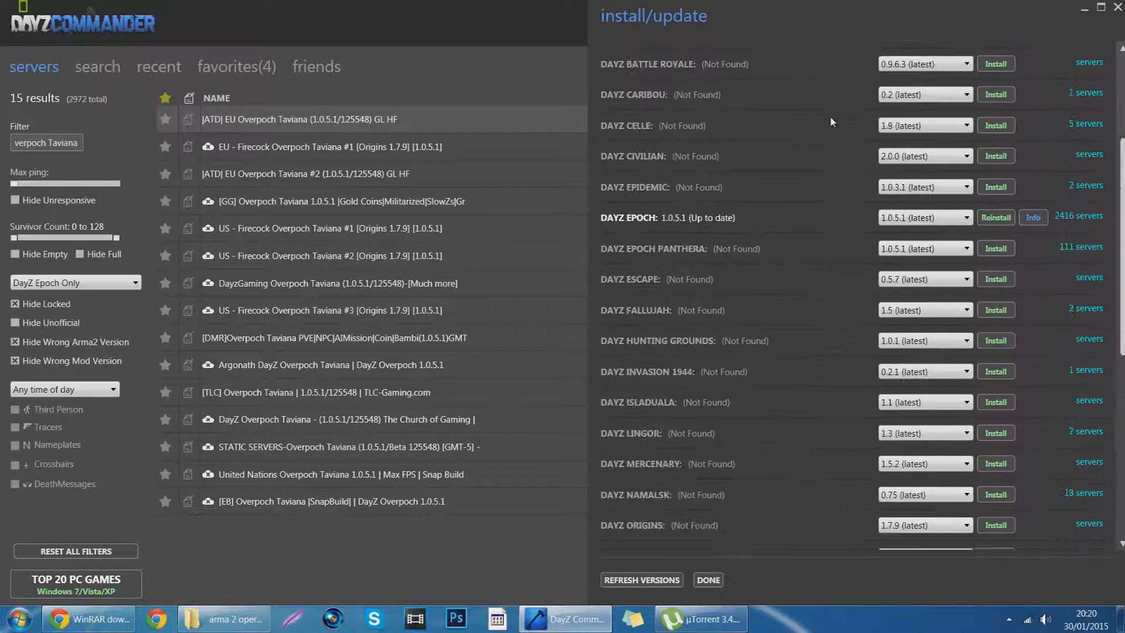
{"action": "scroll", "scroll_direction": "down", "scroll_amount": 3}
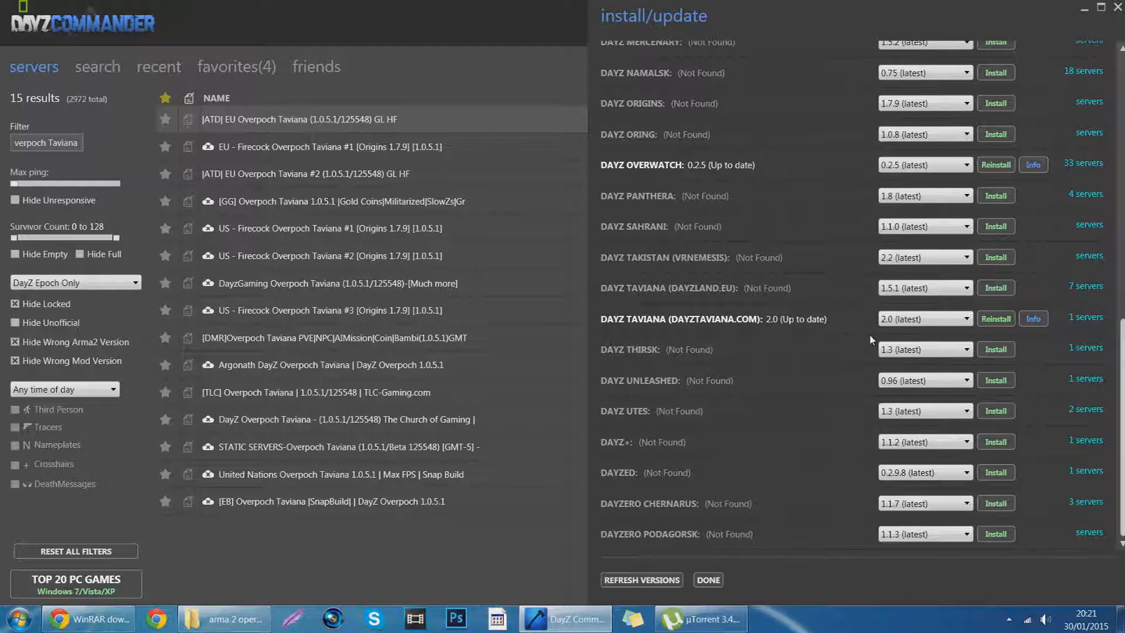
{"action": "left_click", "coordinate": [708, 579]}
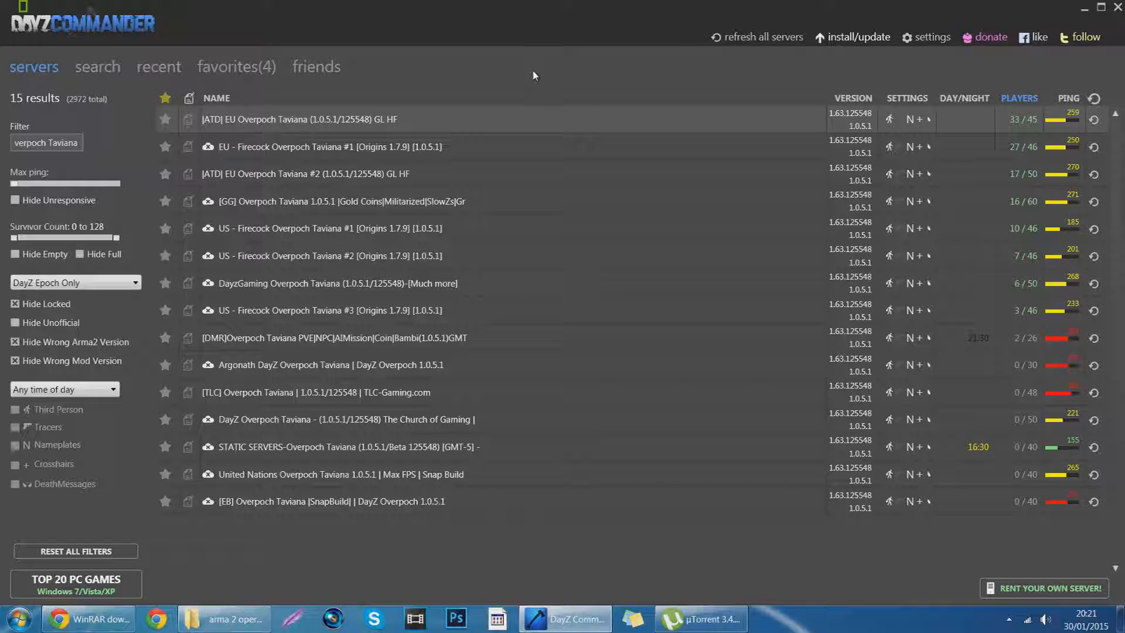
{"action": "mouse_move", "coordinate": [530, 211]}
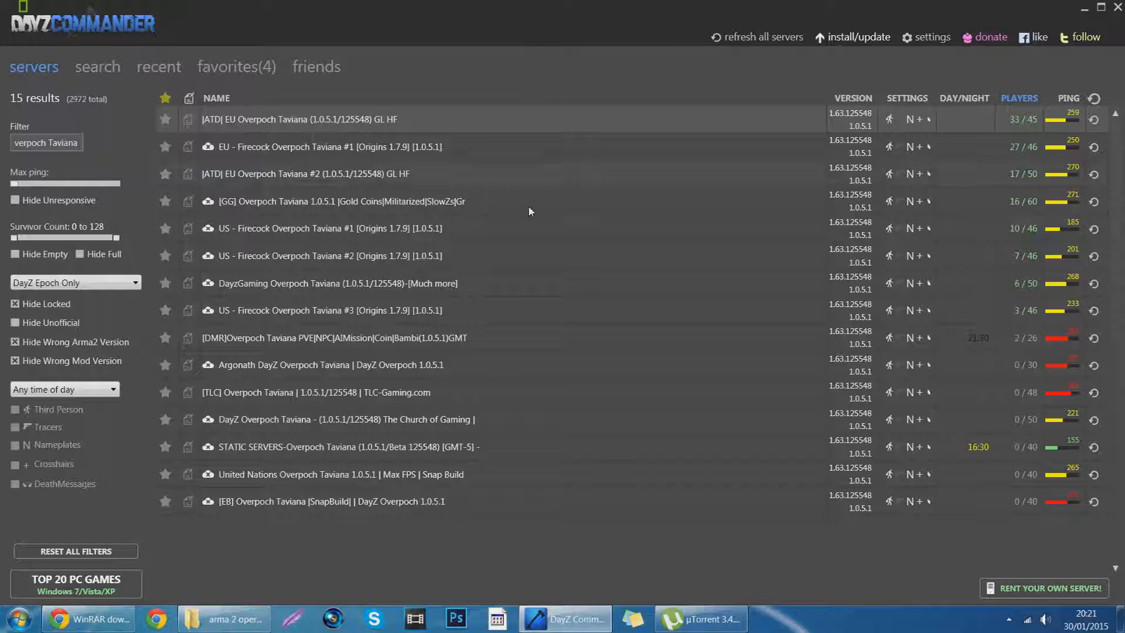
{"action": "mouse_move", "coordinate": [480, 560]}
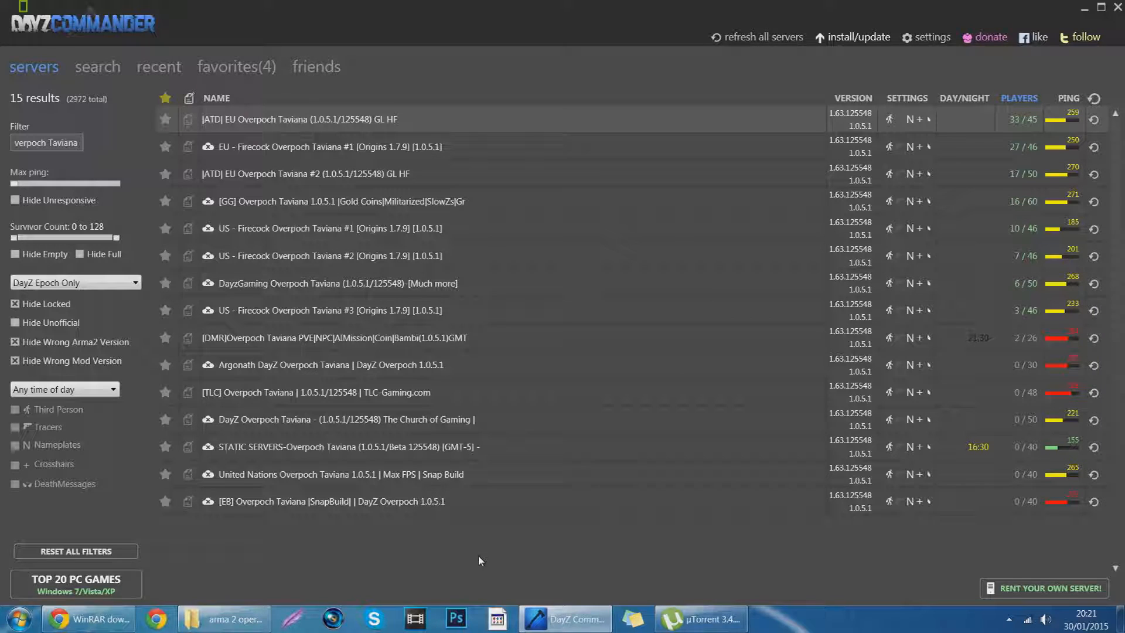
{"action": "mouse_move", "coordinate": [86, 618]}
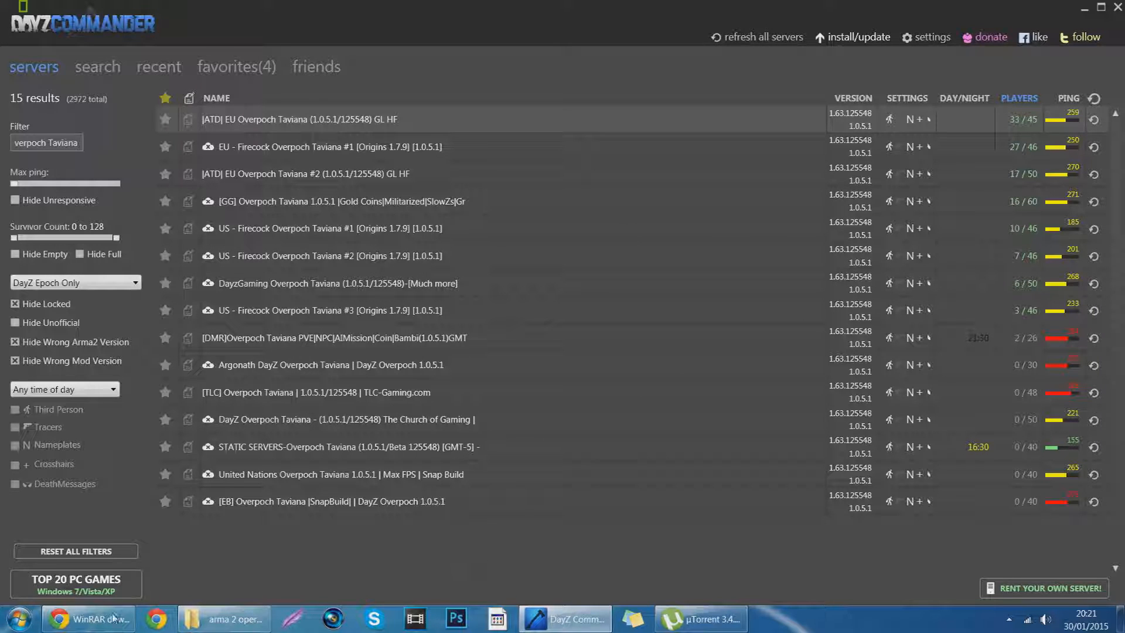
{"action": "left_click", "coordinate": [101, 618]}
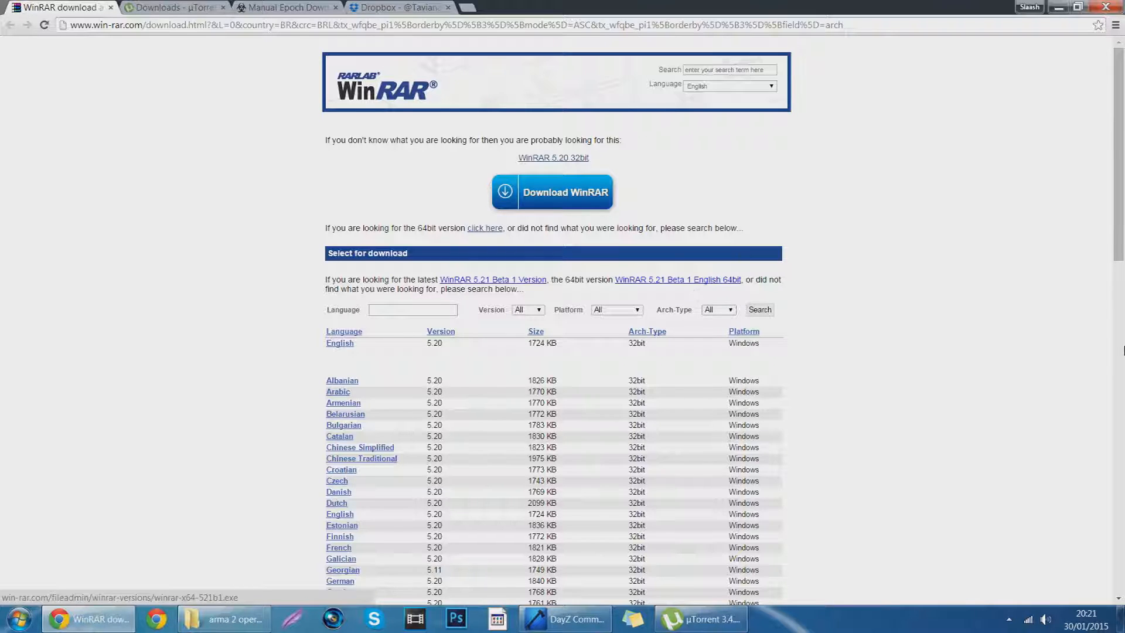
{"action": "mouse_move", "coordinate": [975, 344]}
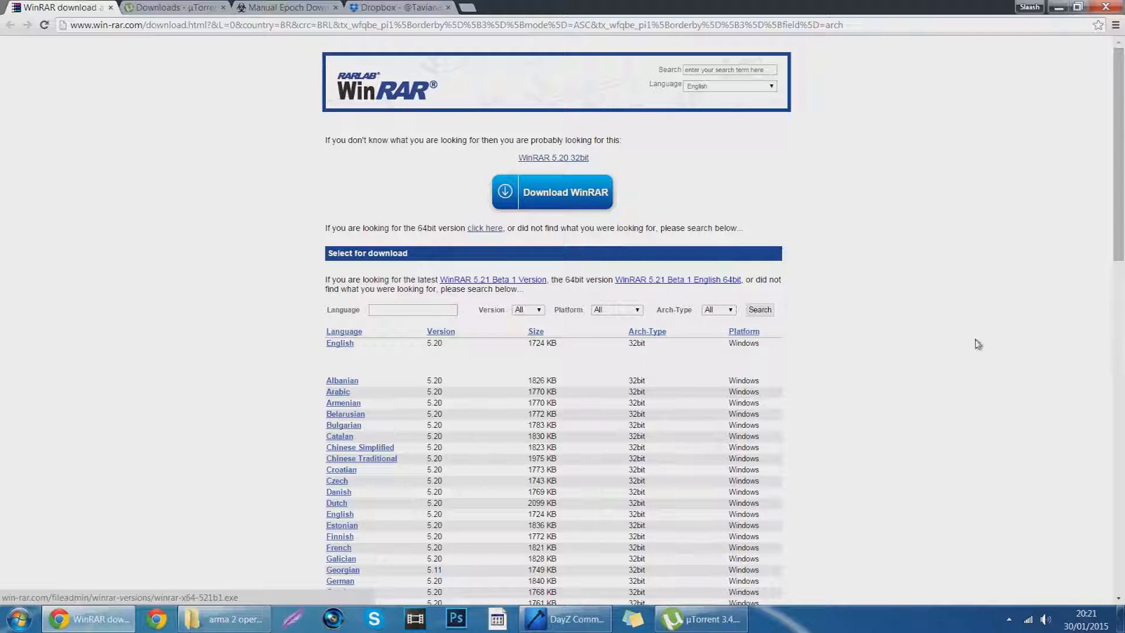
{"action": "left_click", "coordinate": [176, 6]}
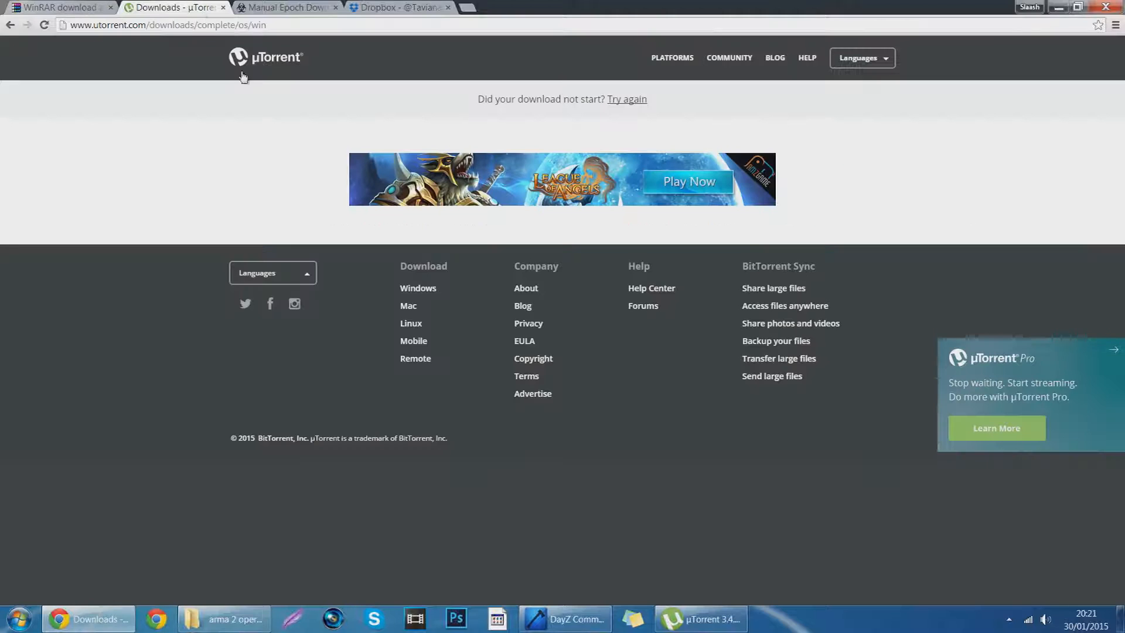
{"action": "mouse_move", "coordinate": [779, 138]}
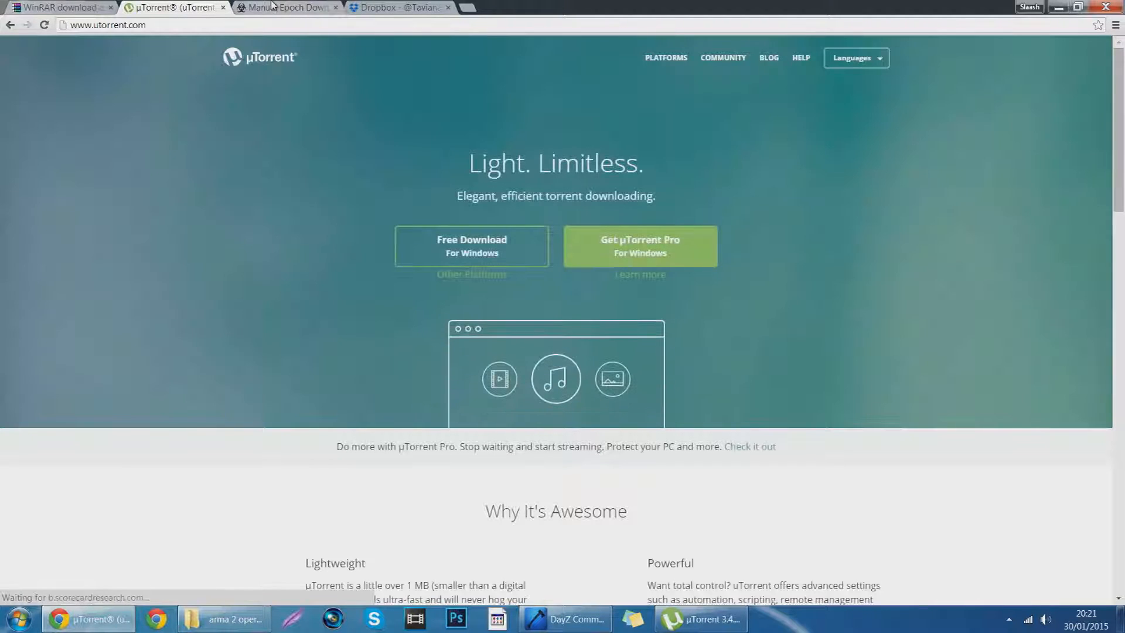
{"action": "left_click", "coordinate": [291, 7]}
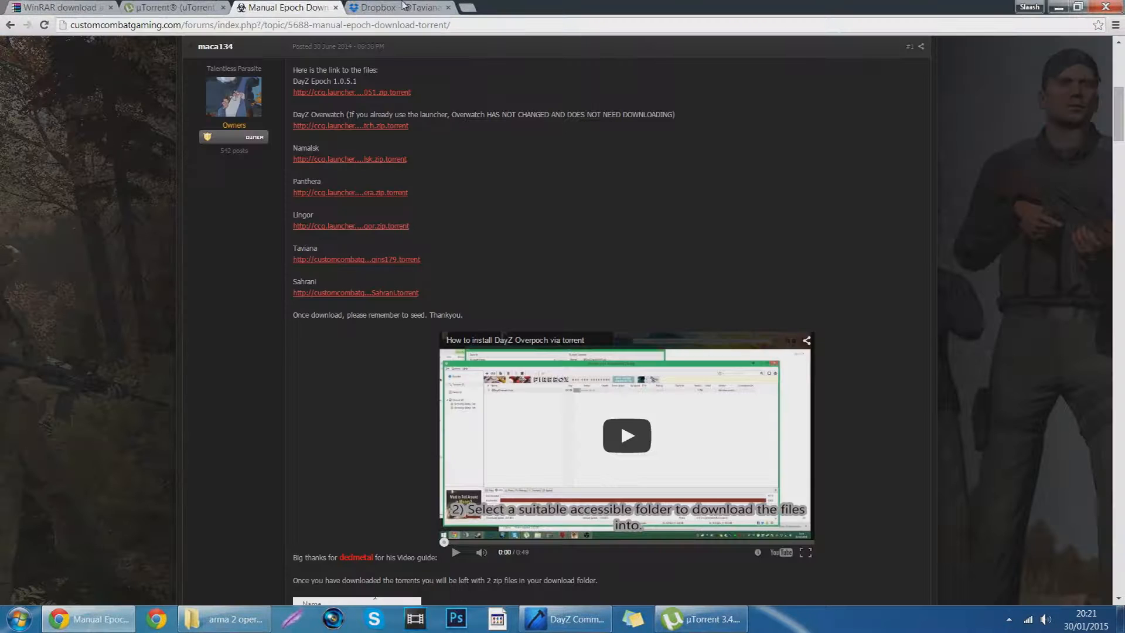
{"action": "left_click", "coordinate": [406, 8]}
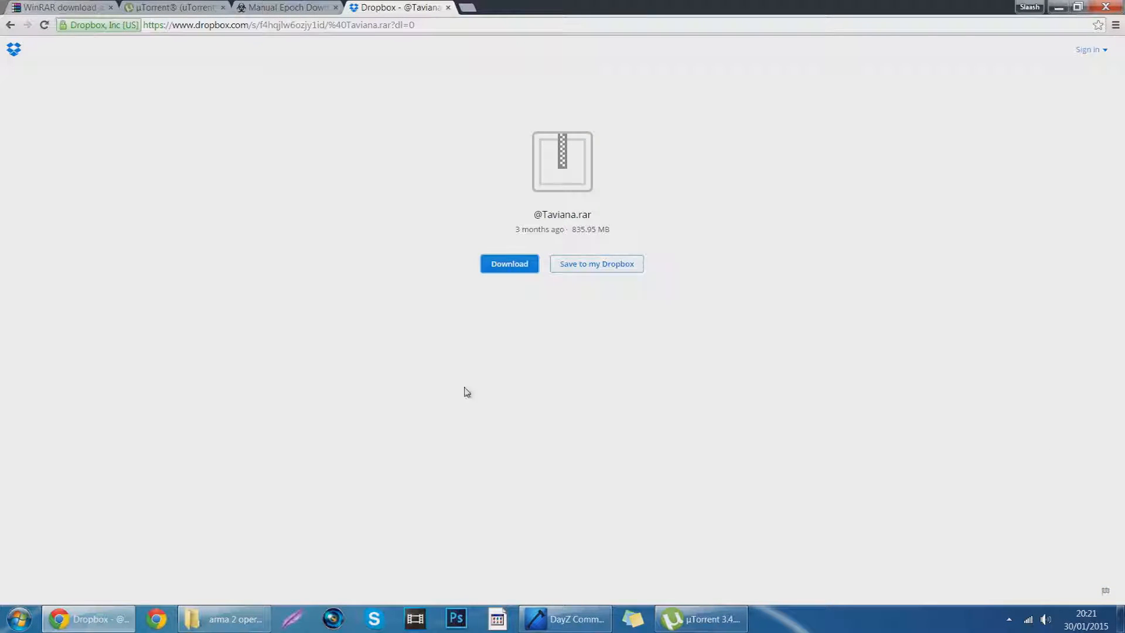
{"action": "mouse_move", "coordinate": [831, 190]}
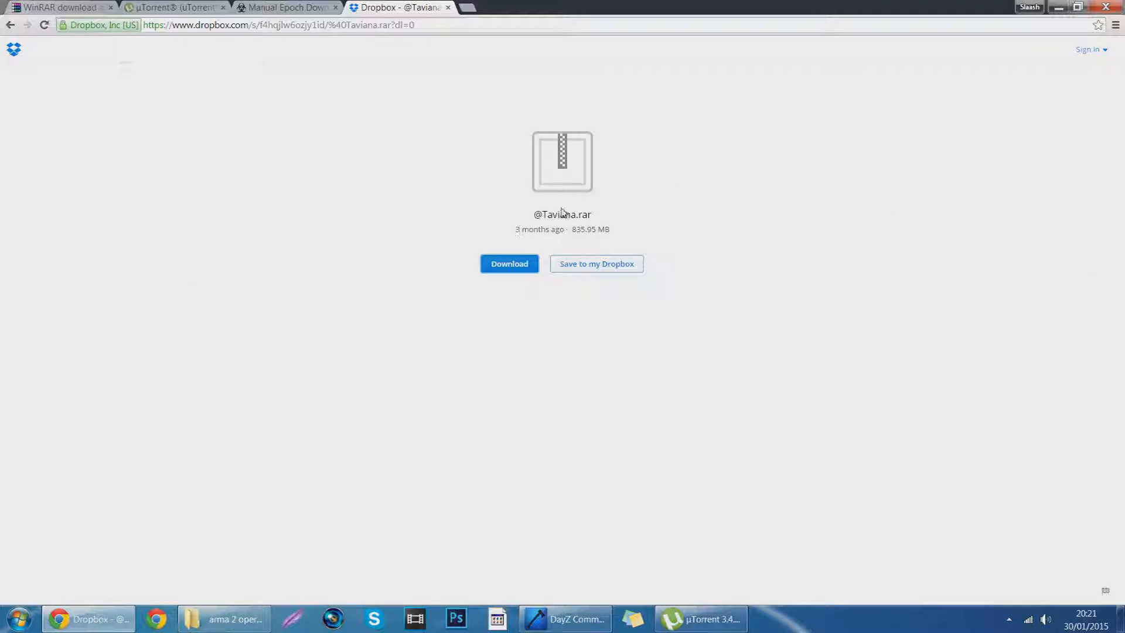
{"action": "left_click", "coordinate": [297, 7]}
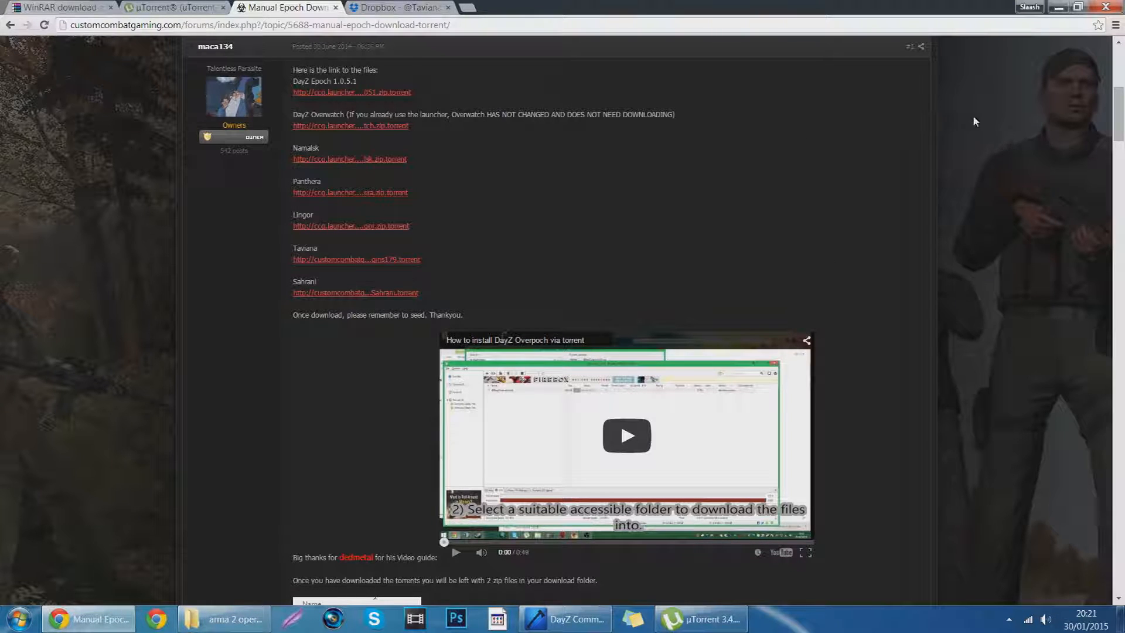
{"action": "mouse_move", "coordinate": [948, 121]}
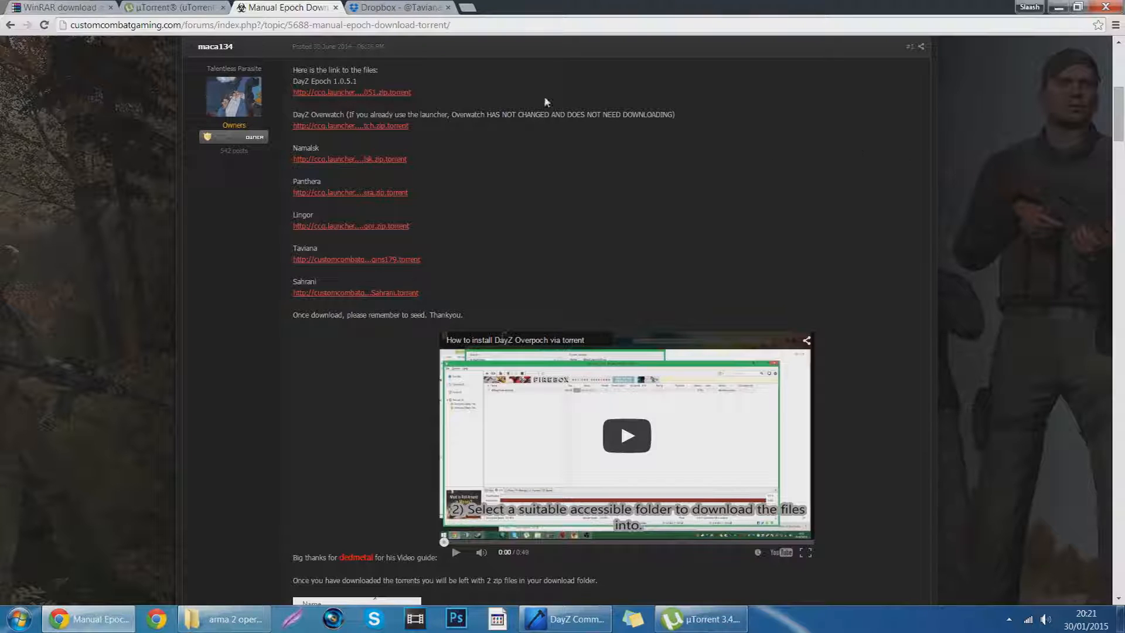
{"action": "mouse_move", "coordinate": [989, 297]}
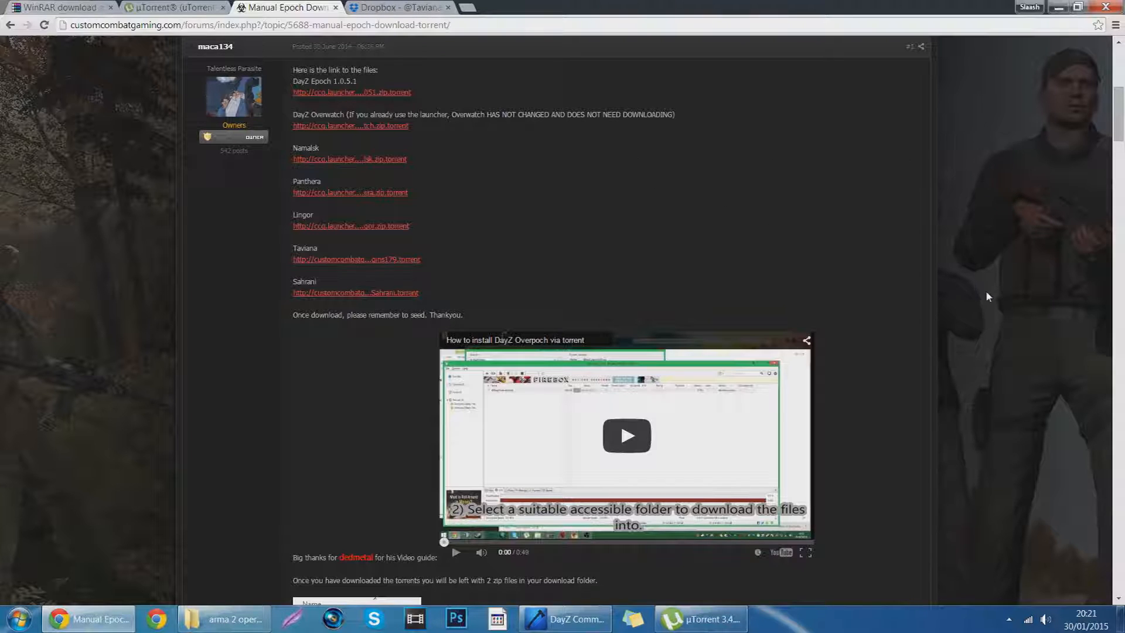
{"action": "left_click", "coordinate": [415, 8]}
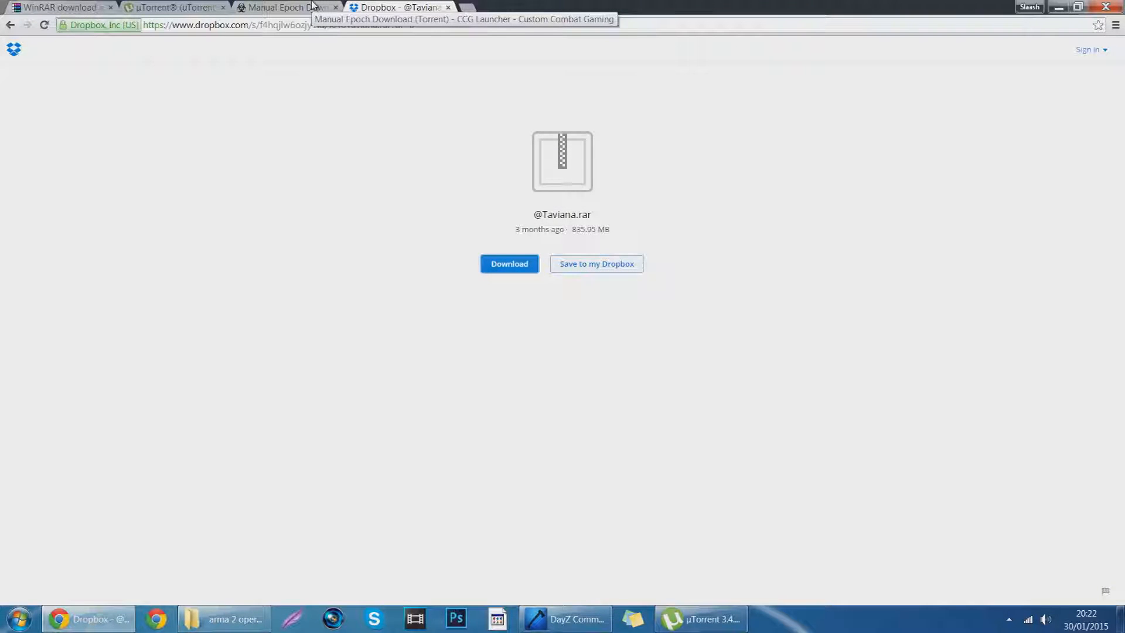
{"action": "left_click", "coordinate": [291, 7]}
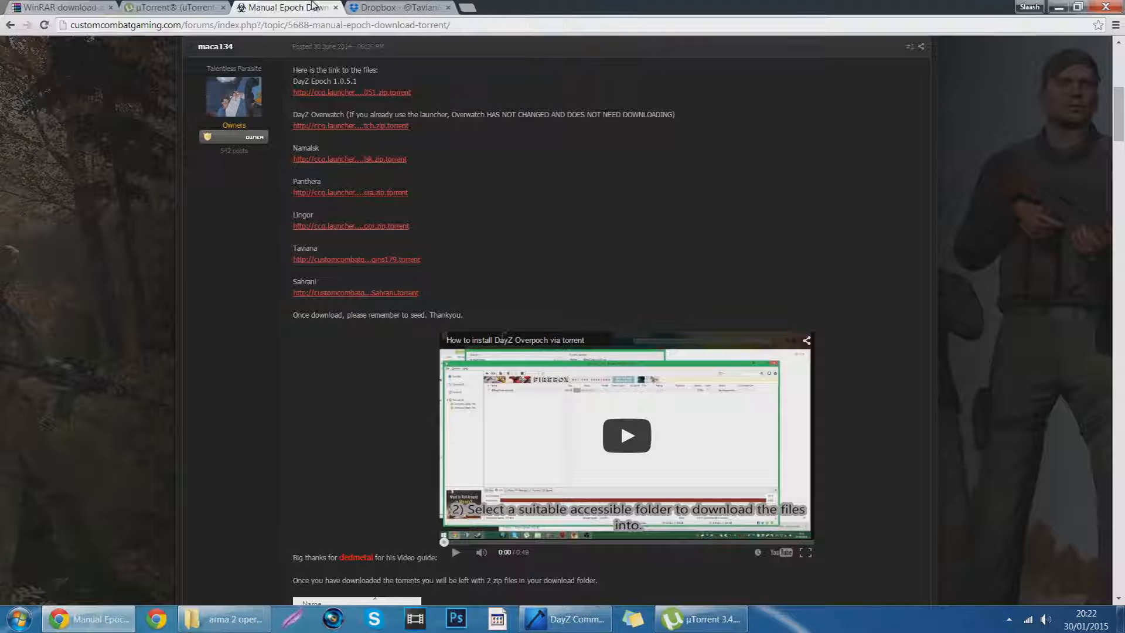
{"action": "mouse_move", "coordinate": [364, 212]}
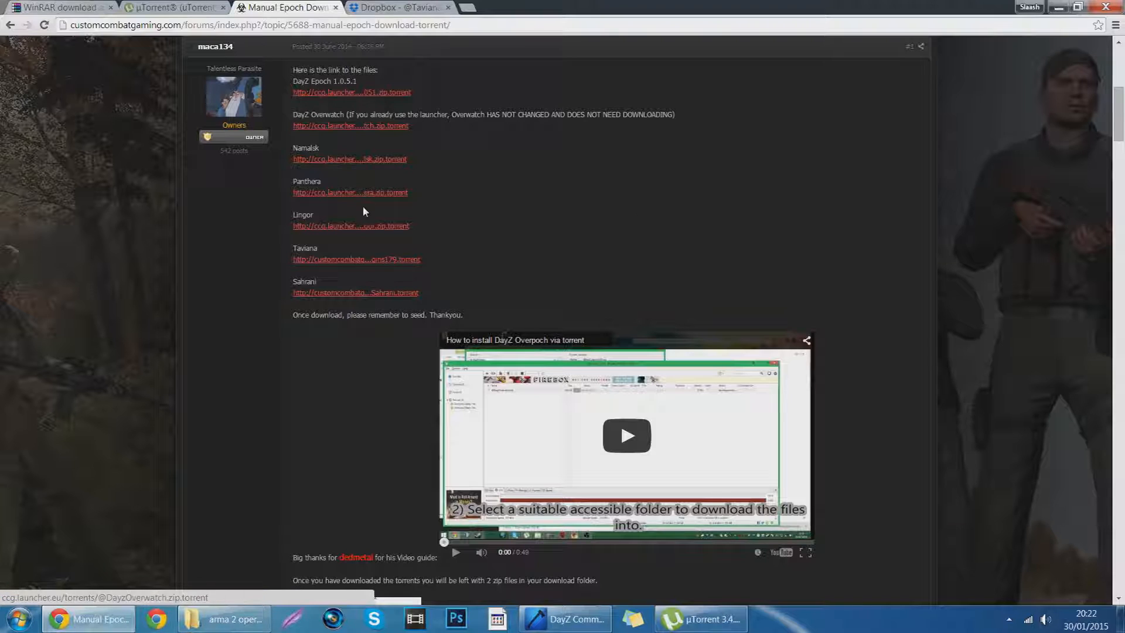
{"action": "mouse_move", "coordinate": [748, 229]}
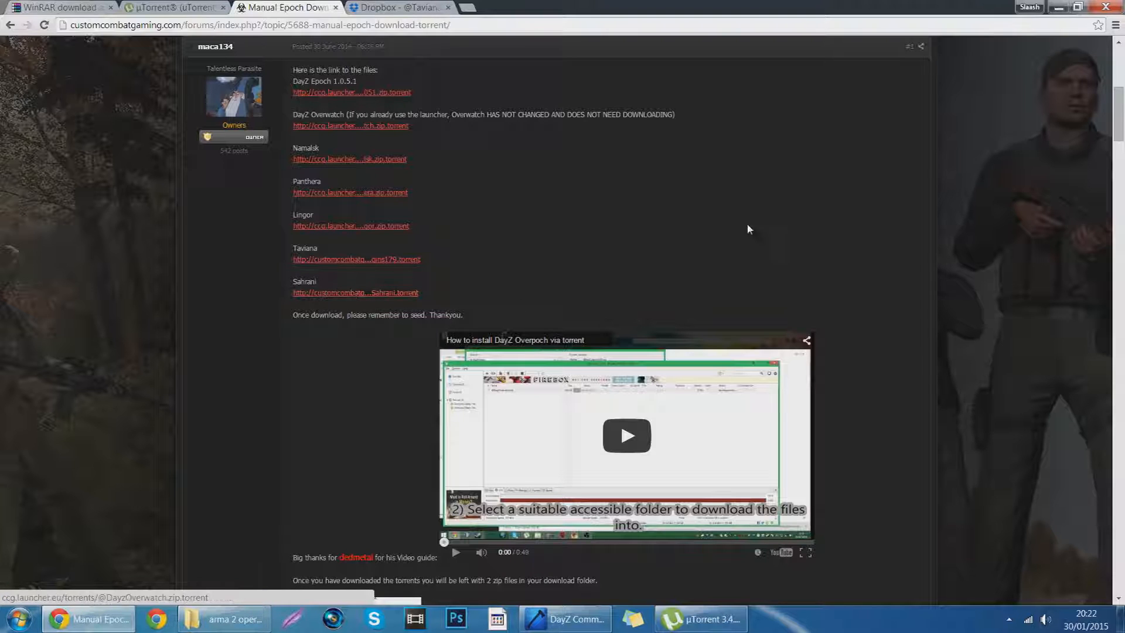
{"action": "mouse_move", "coordinate": [392, 6]}
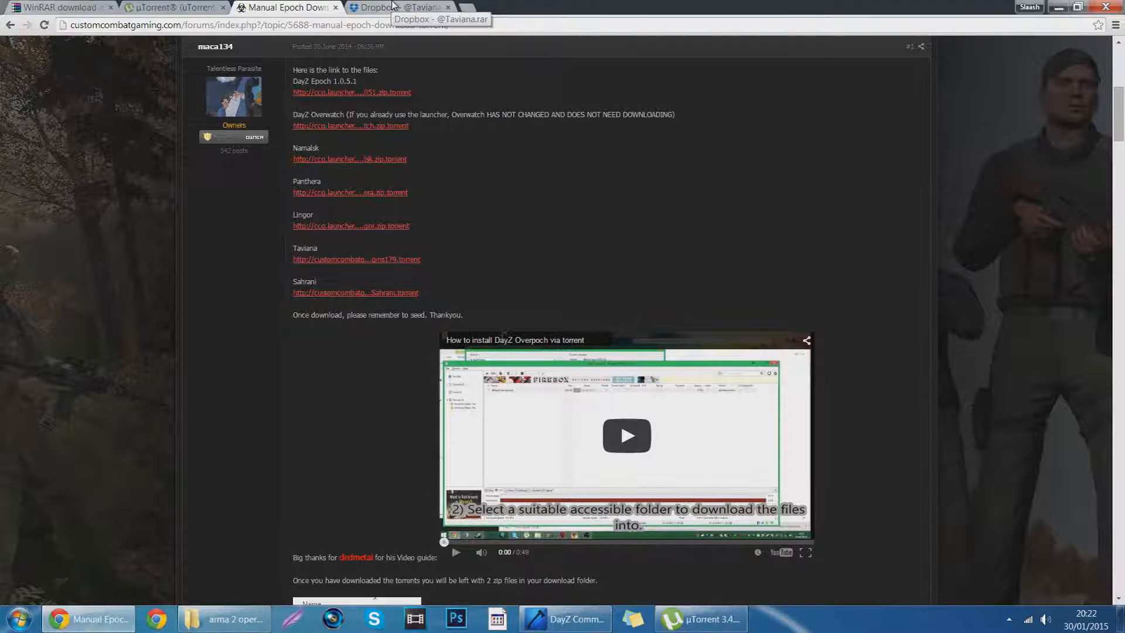
{"action": "left_click", "coordinate": [410, 6]}
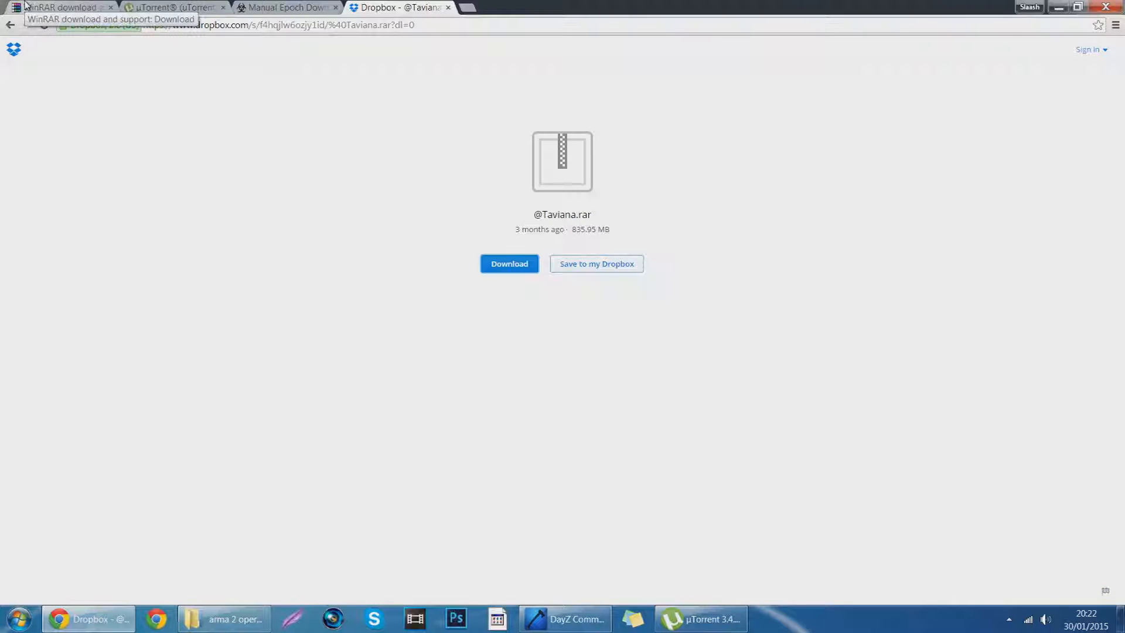
{"action": "left_click", "coordinate": [59, 7]}
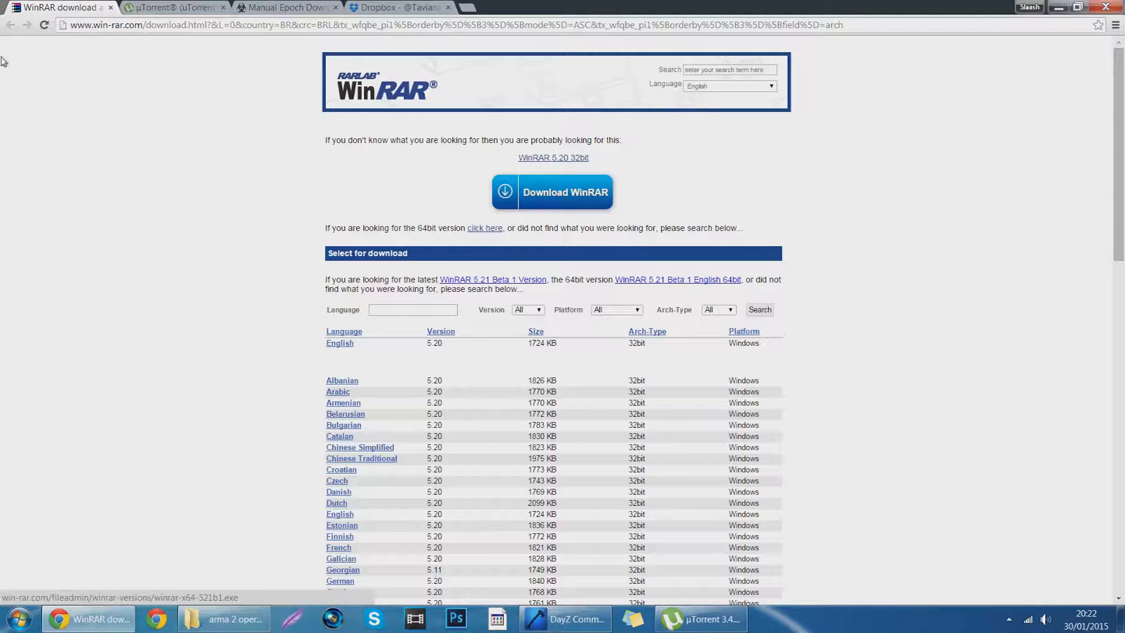
{"action": "mouse_move", "coordinate": [485, 231]}
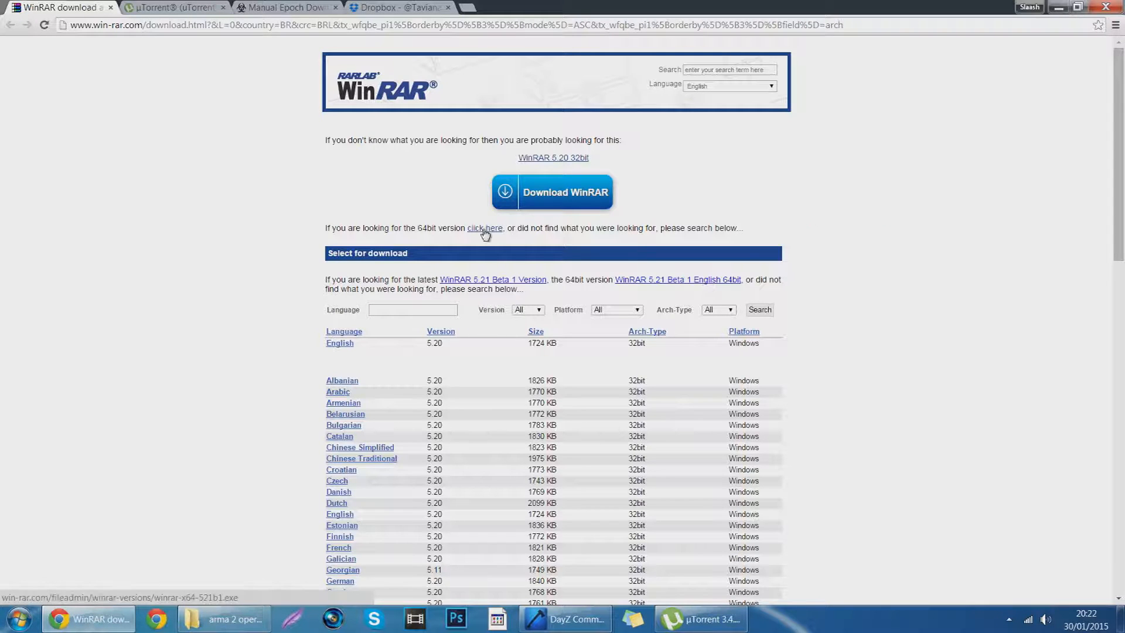
- Start downloading the 64-bit WinRAR 5.20 installer from win-rar.com, leaving it cancelled
{"action": "left_click", "coordinate": [485, 228]}
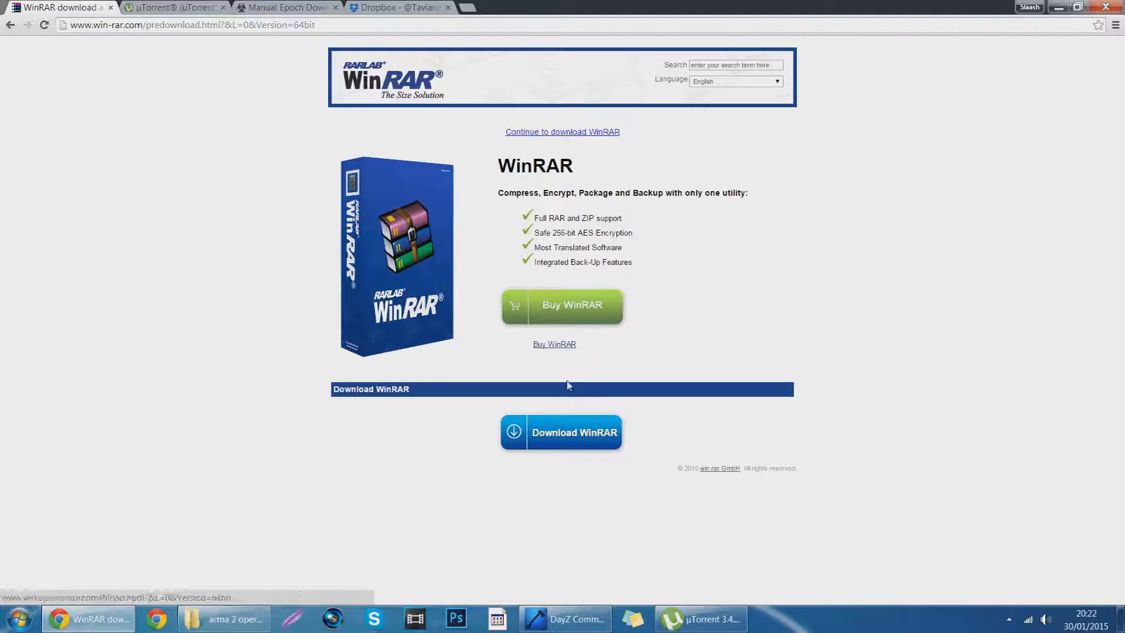
{"action": "left_click", "coordinate": [560, 432]}
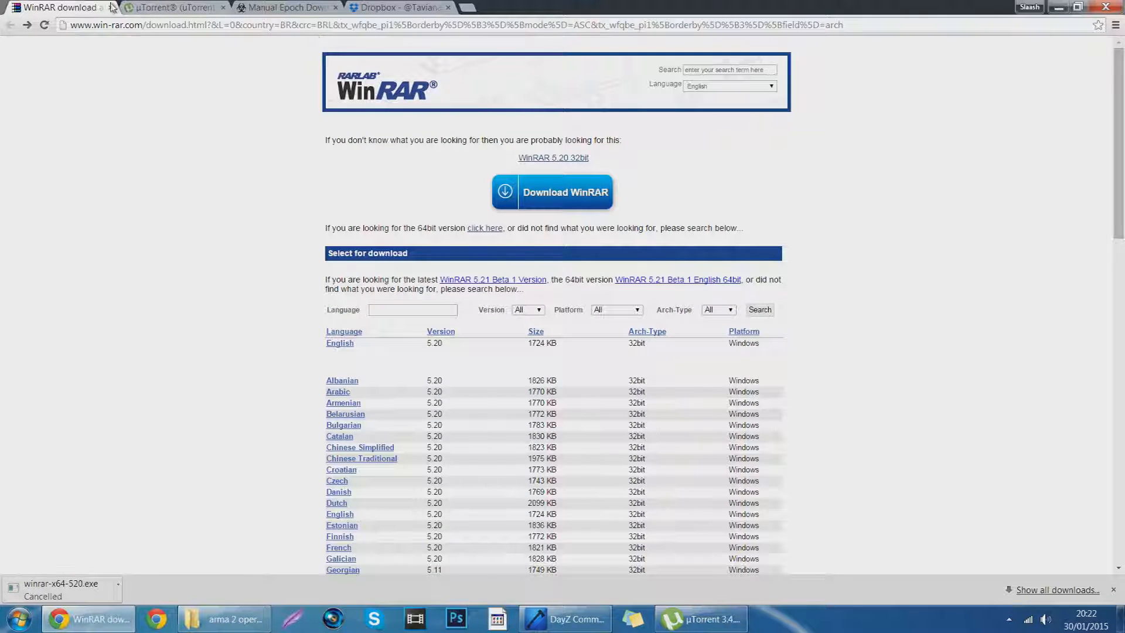
{"action": "mouse_move", "coordinate": [202, 19]}
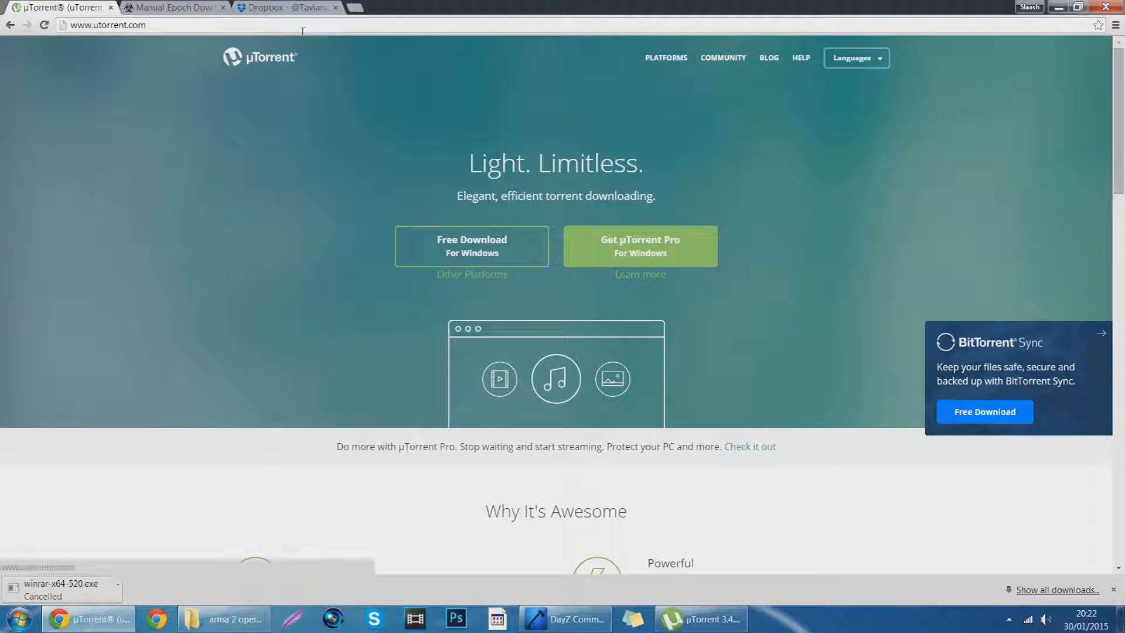
{"action": "mouse_move", "coordinate": [483, 250]}
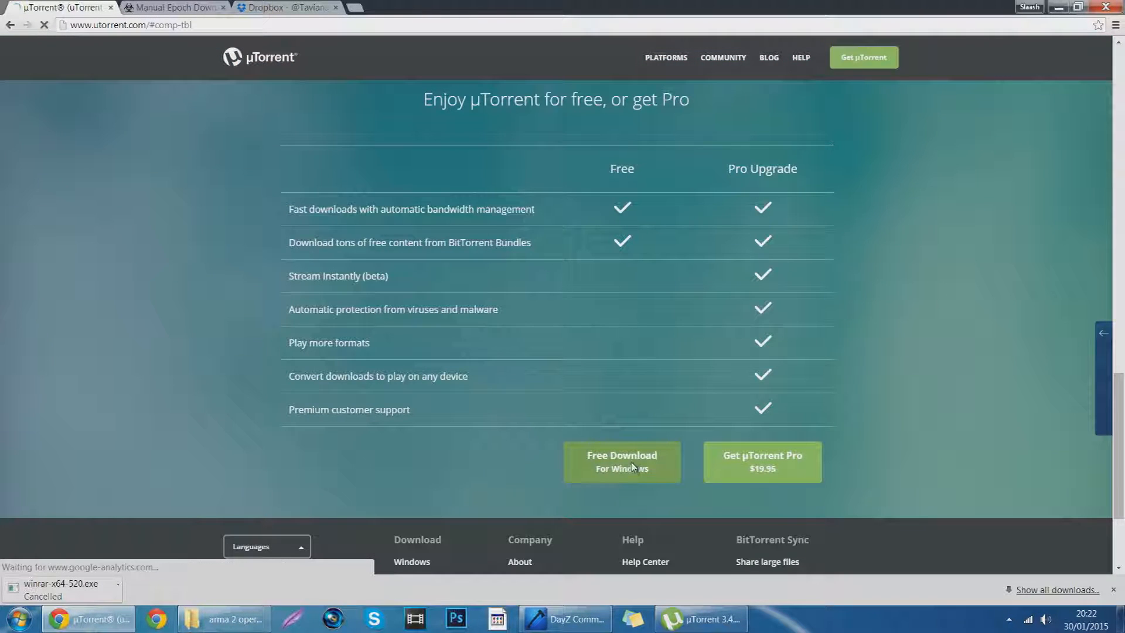
- Start the free µTorrent Windows installer download, then cancel it and return to the forum thread
{"action": "left_click", "coordinate": [622, 462]}
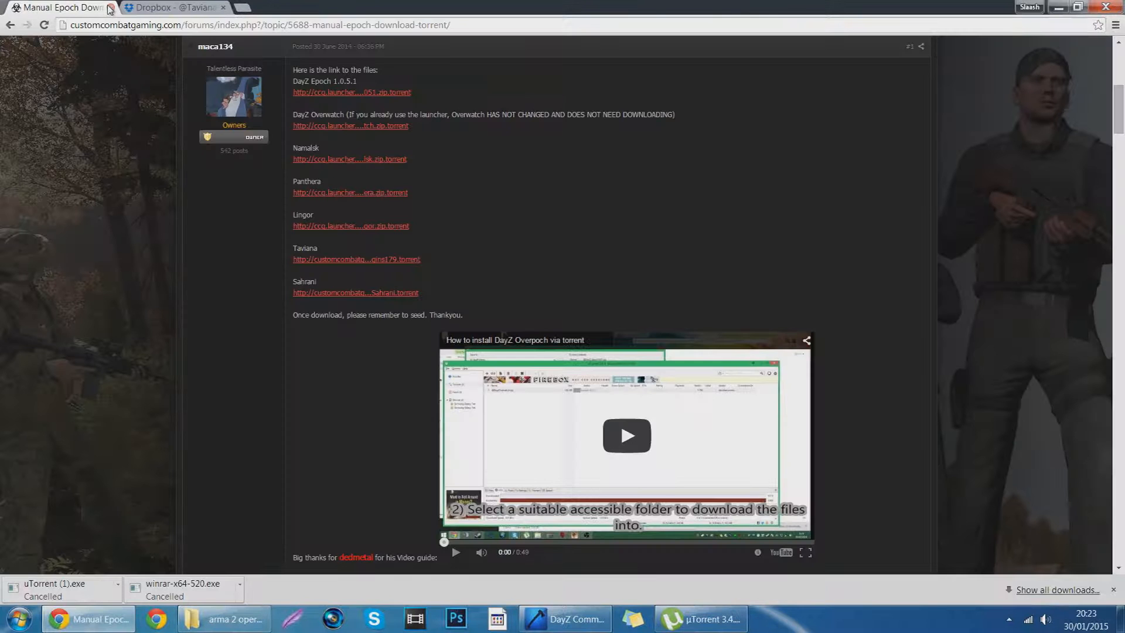
- Scroll the Manual Epoch Download thread to grab the DayZ Epoch 1.0.5.1 and Overwatch torrents
{"action": "scroll", "scroll_direction": "up", "scroll_amount": 3}
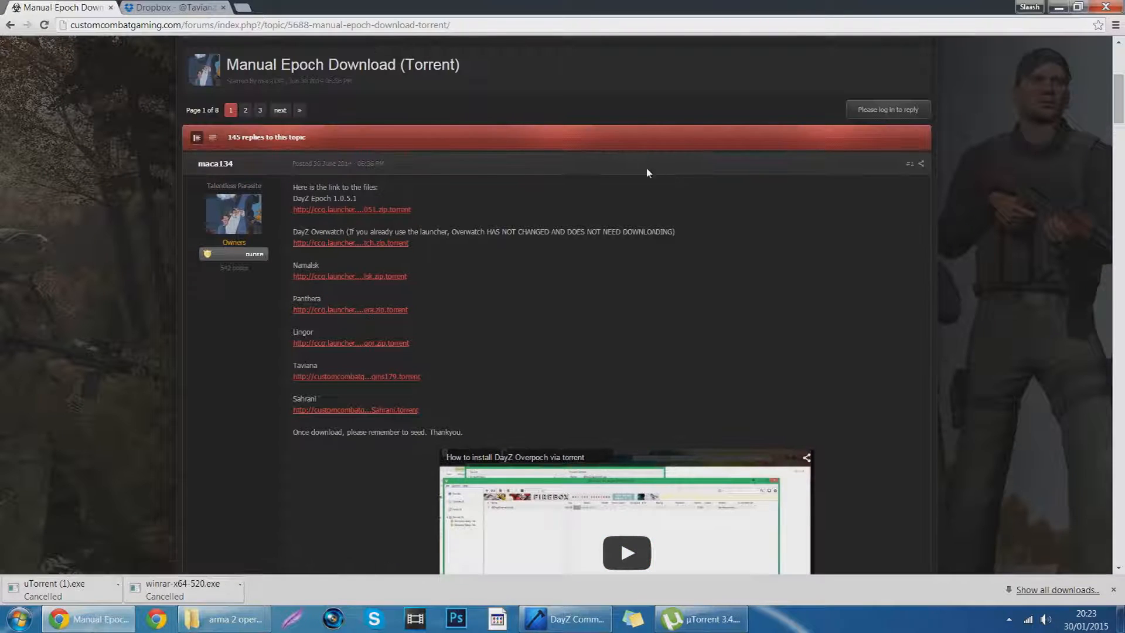
{"action": "mouse_move", "coordinate": [419, 228]}
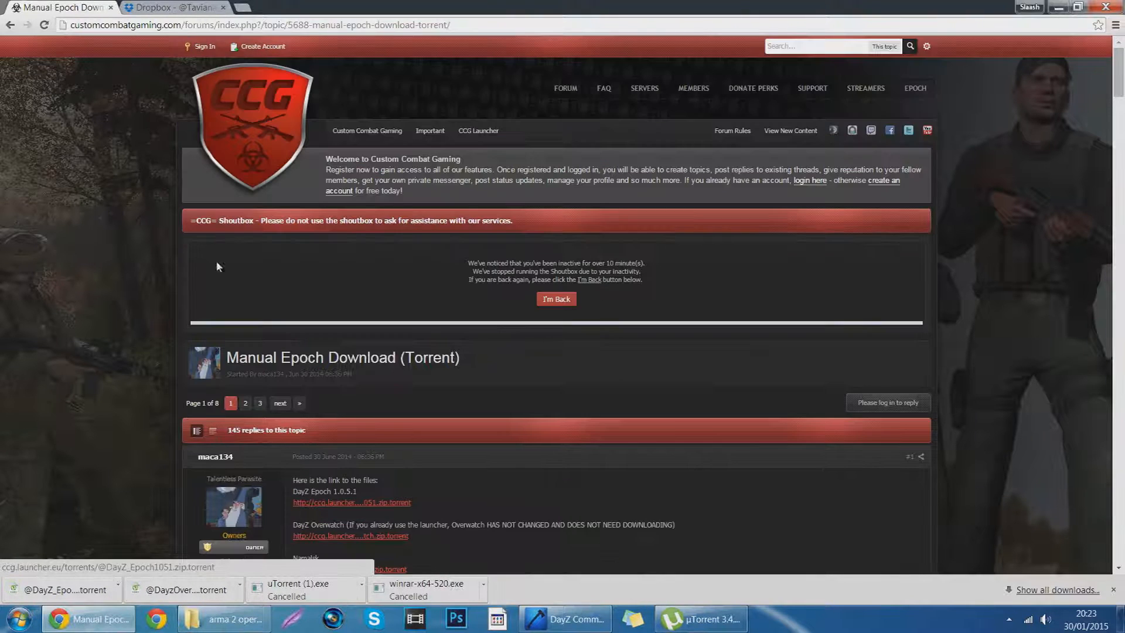
{"action": "scroll", "scroll_direction": "down", "scroll_amount": 3}
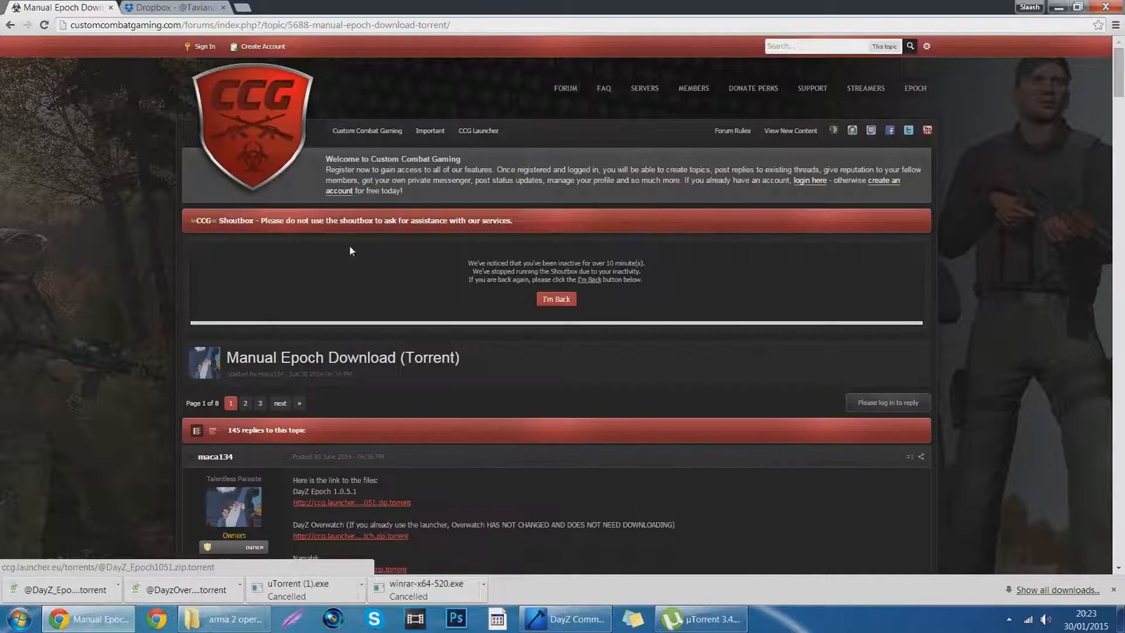
{"action": "scroll", "scroll_direction": "down", "scroll_amount": 3}
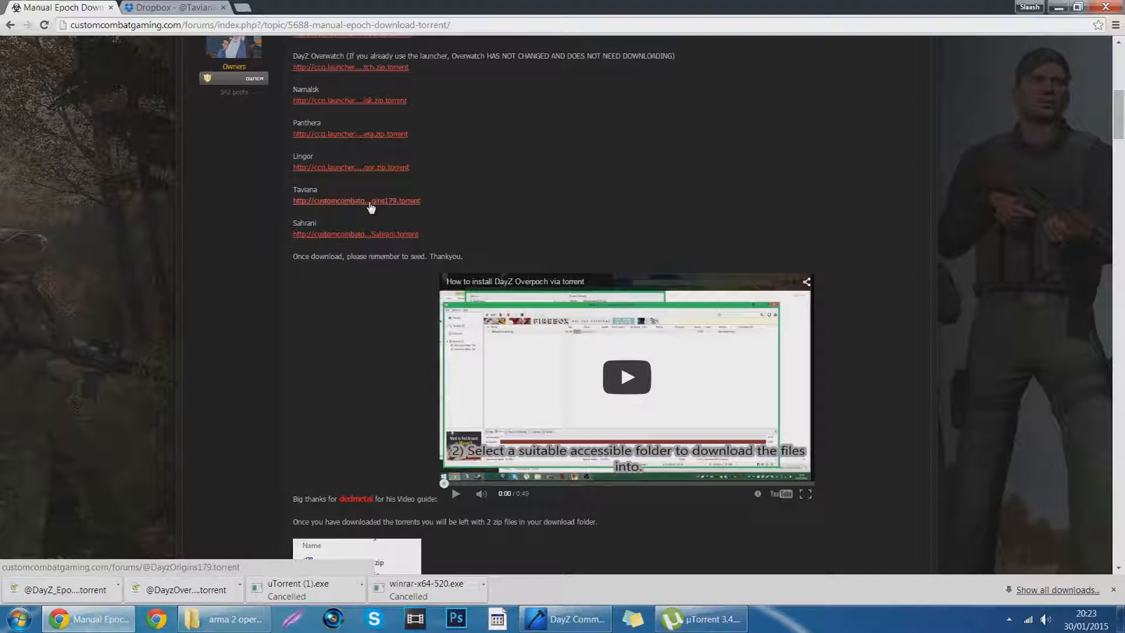
{"action": "mouse_move", "coordinate": [390, 209]}
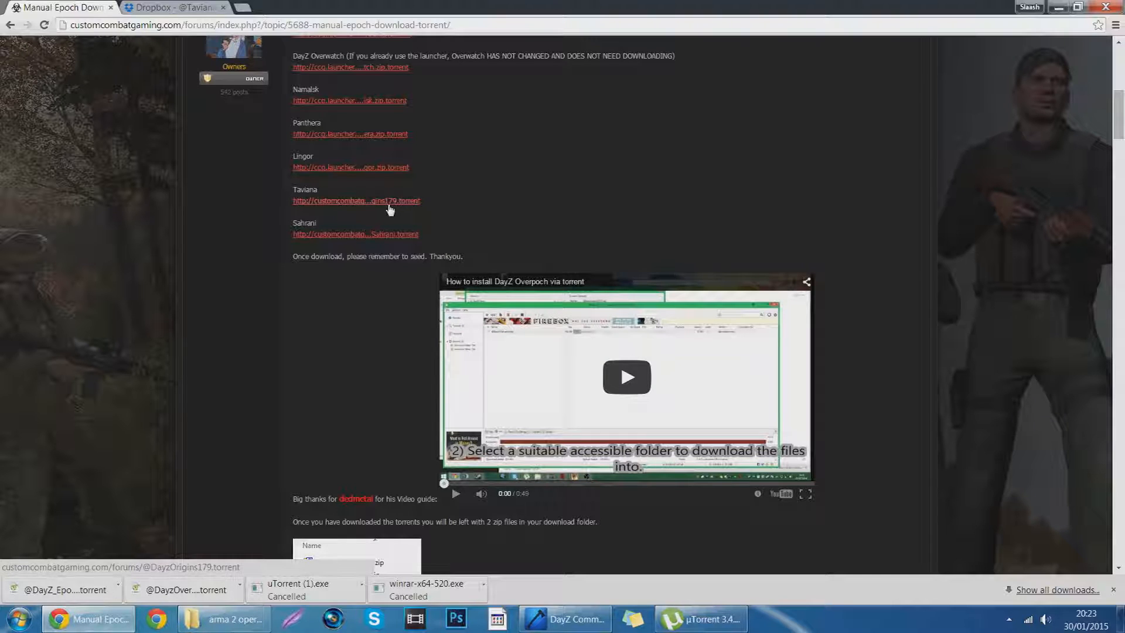
{"action": "mouse_move", "coordinate": [344, 203]}
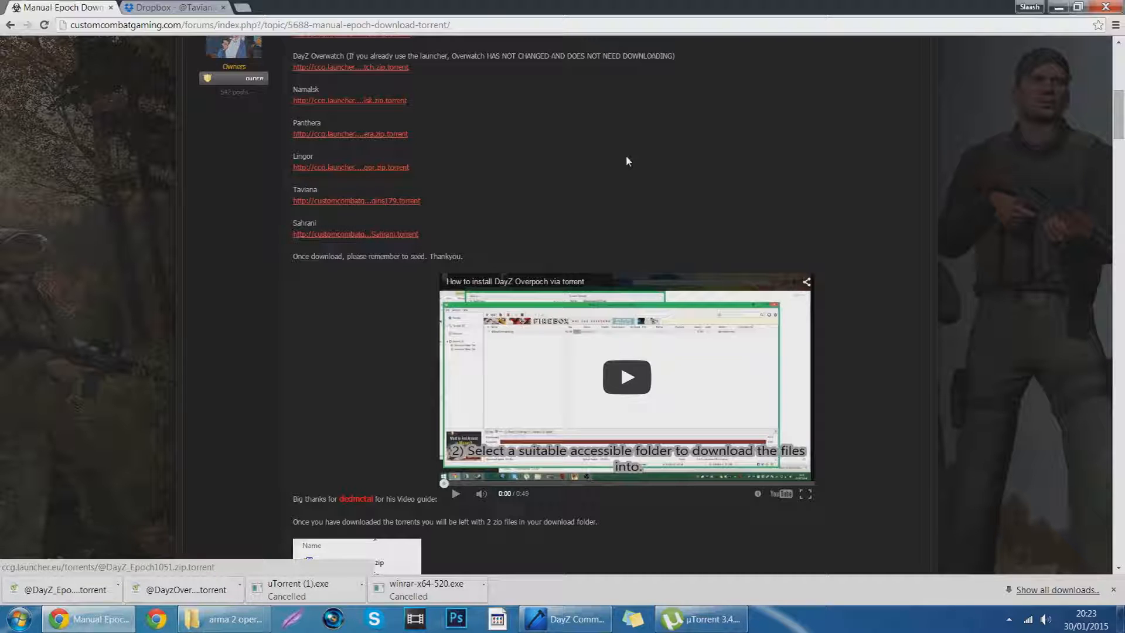
{"action": "mouse_move", "coordinate": [389, 204]}
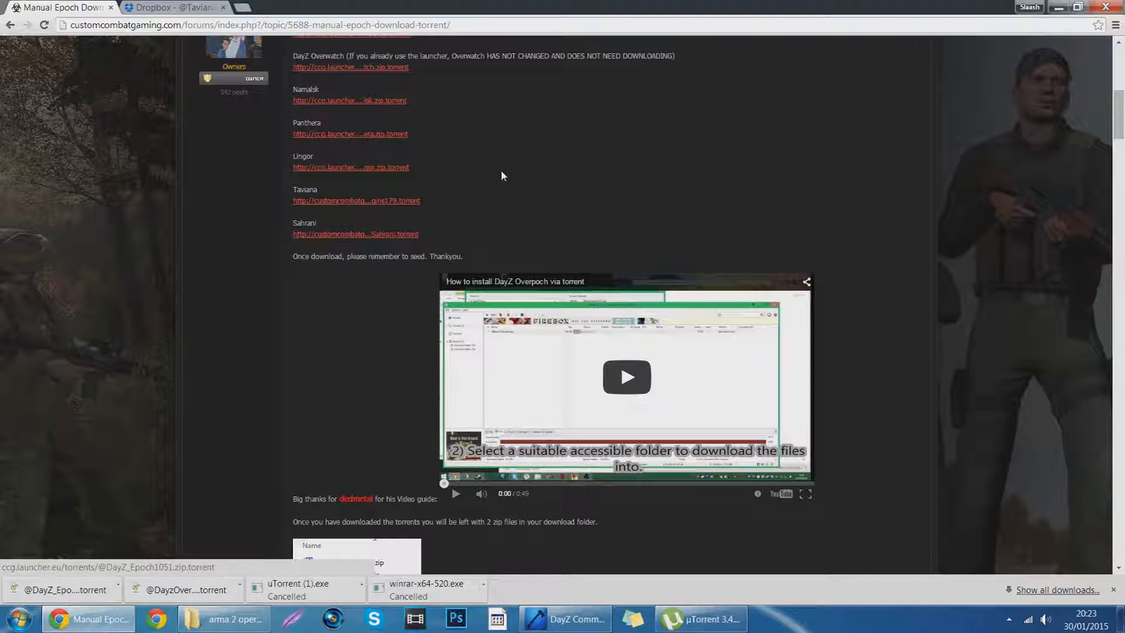
{"action": "left_click", "coordinate": [170, 7]}
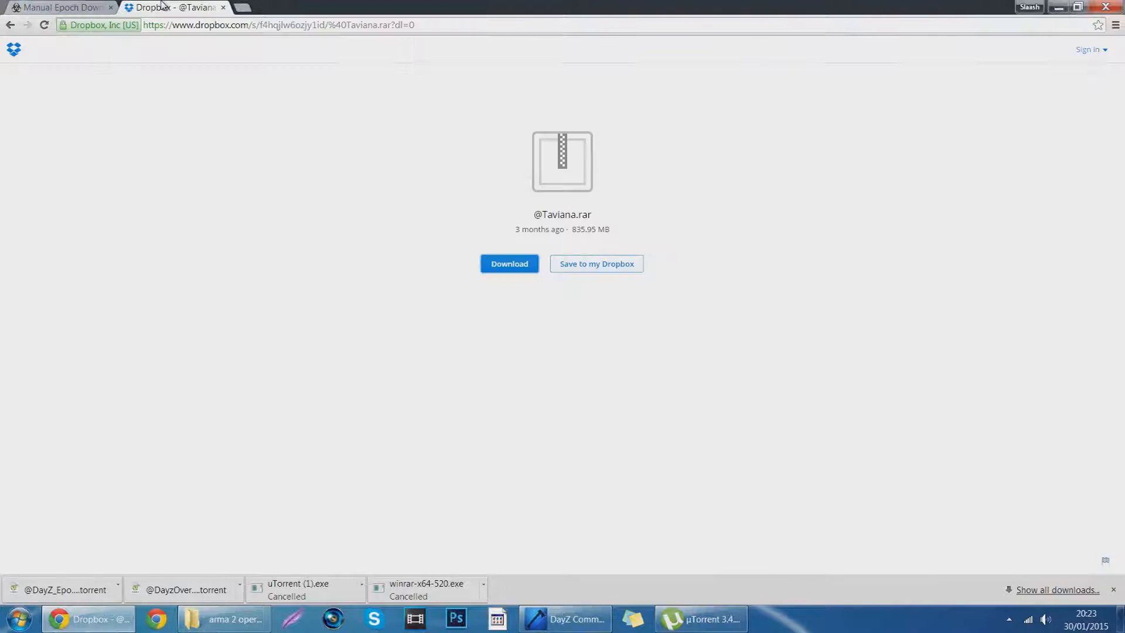
{"action": "mouse_move", "coordinate": [871, 239]}
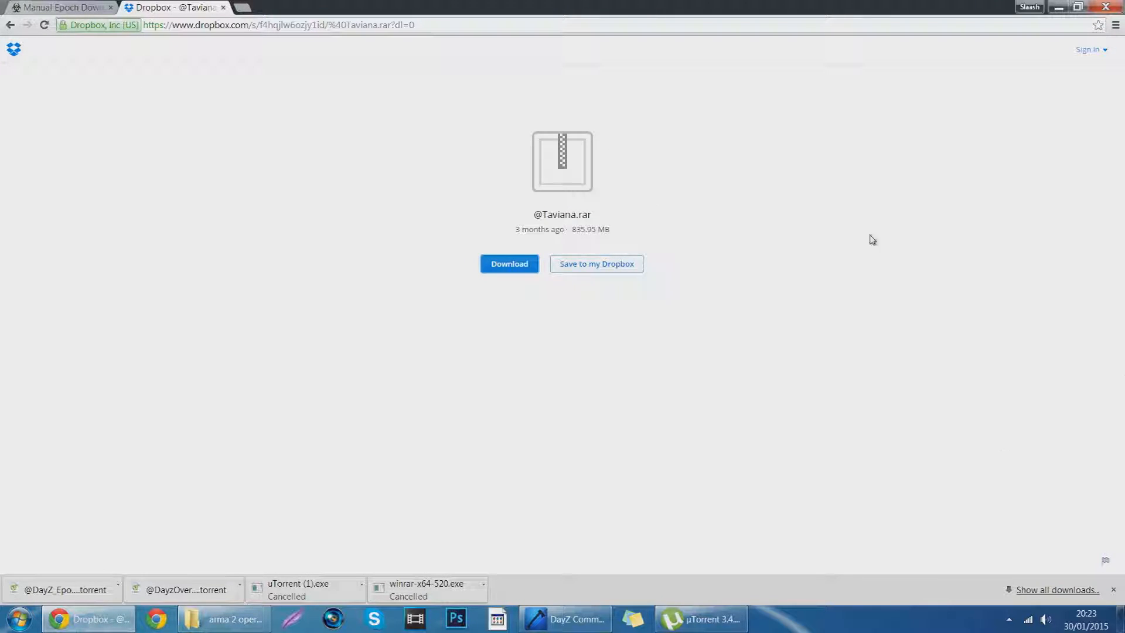
{"action": "mouse_move", "coordinate": [798, 163]}
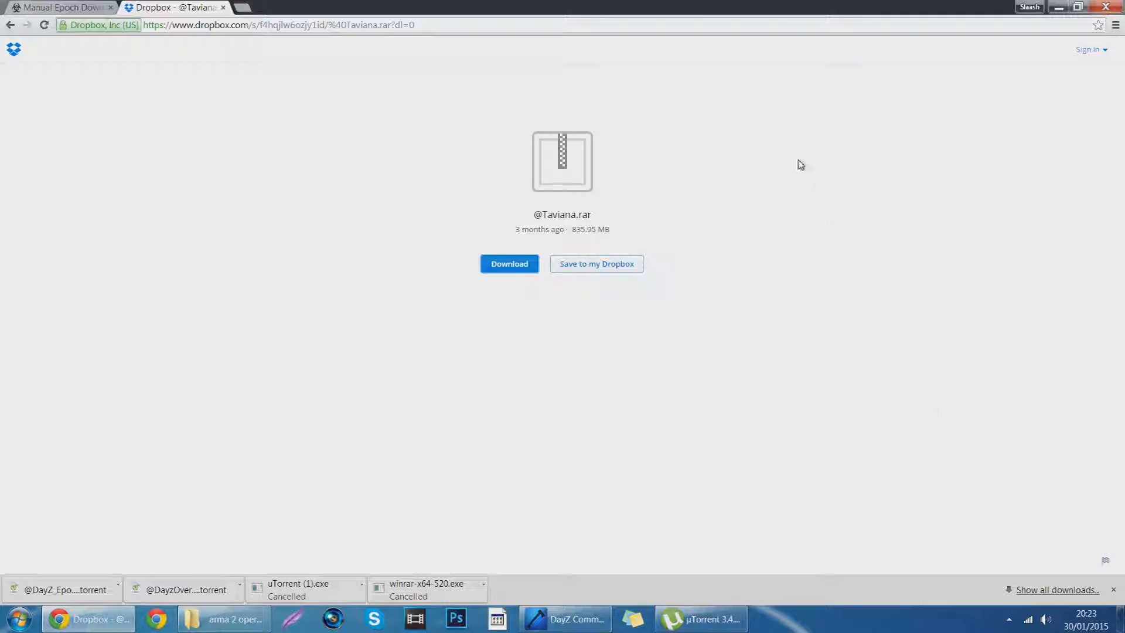
{"action": "left_click", "coordinate": [509, 264]}
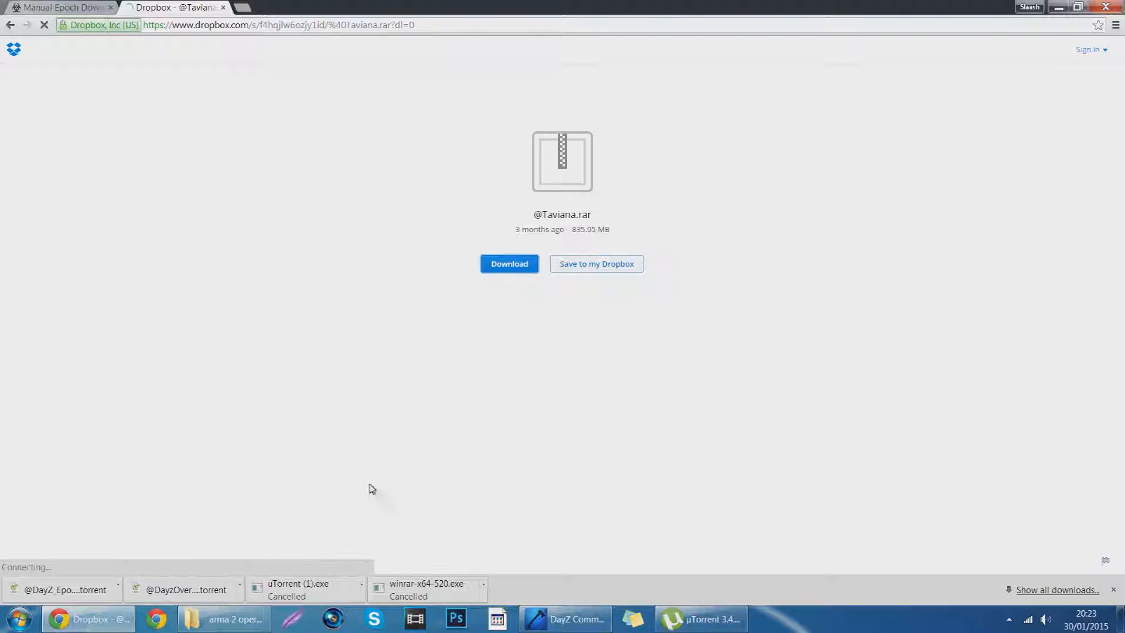
{"action": "left_click", "coordinate": [509, 263]}
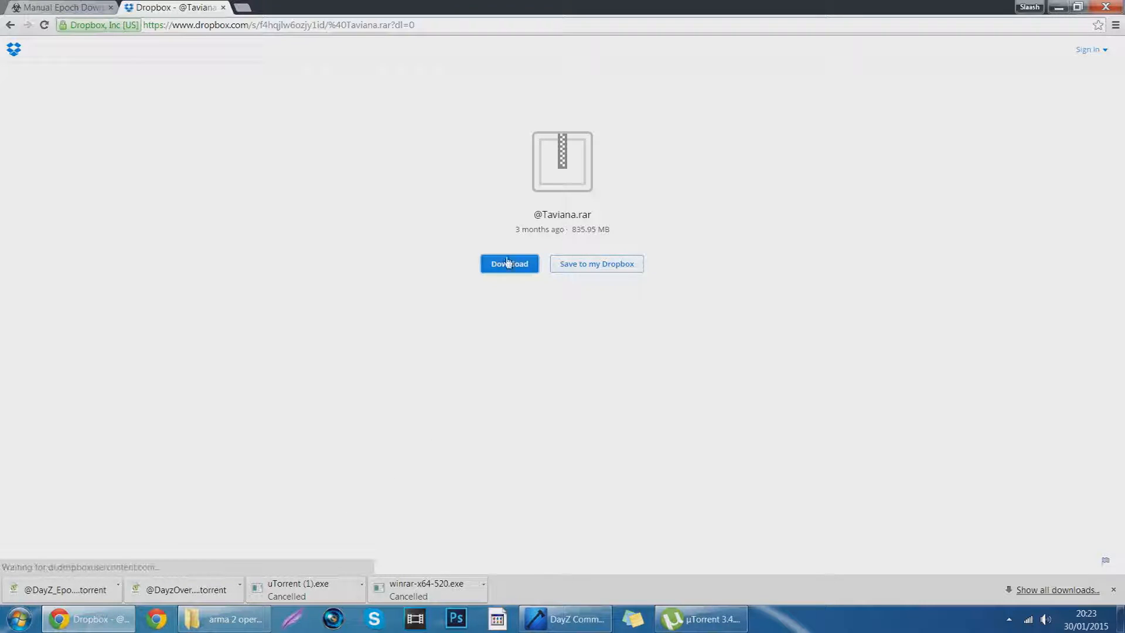
{"action": "left_click", "coordinate": [509, 264]}
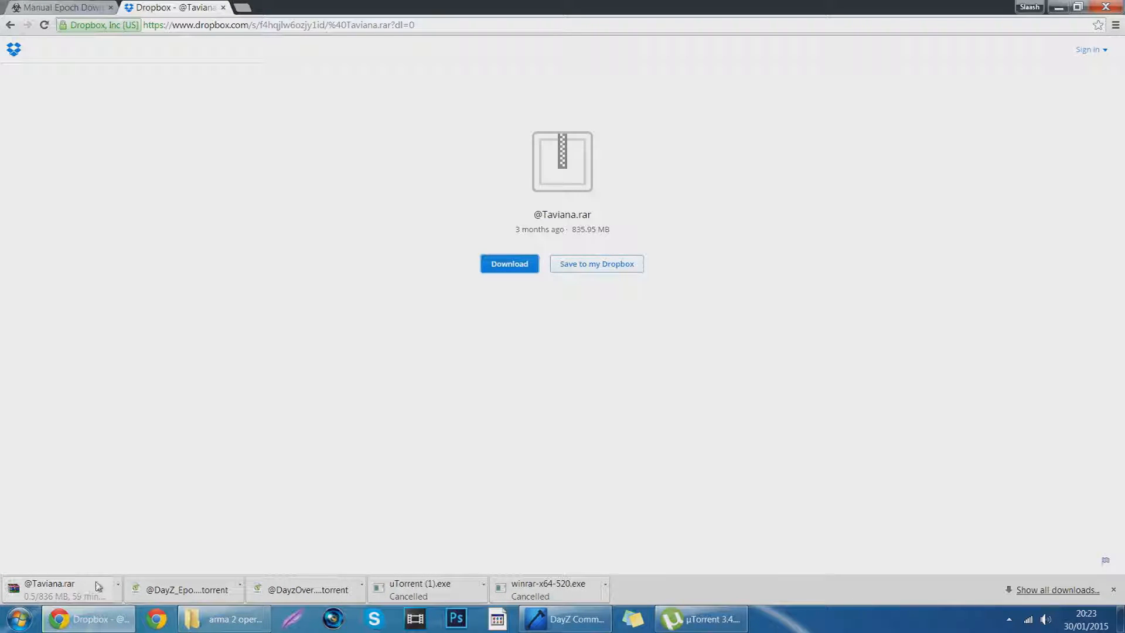
{"action": "left_click", "coordinate": [103, 586]}
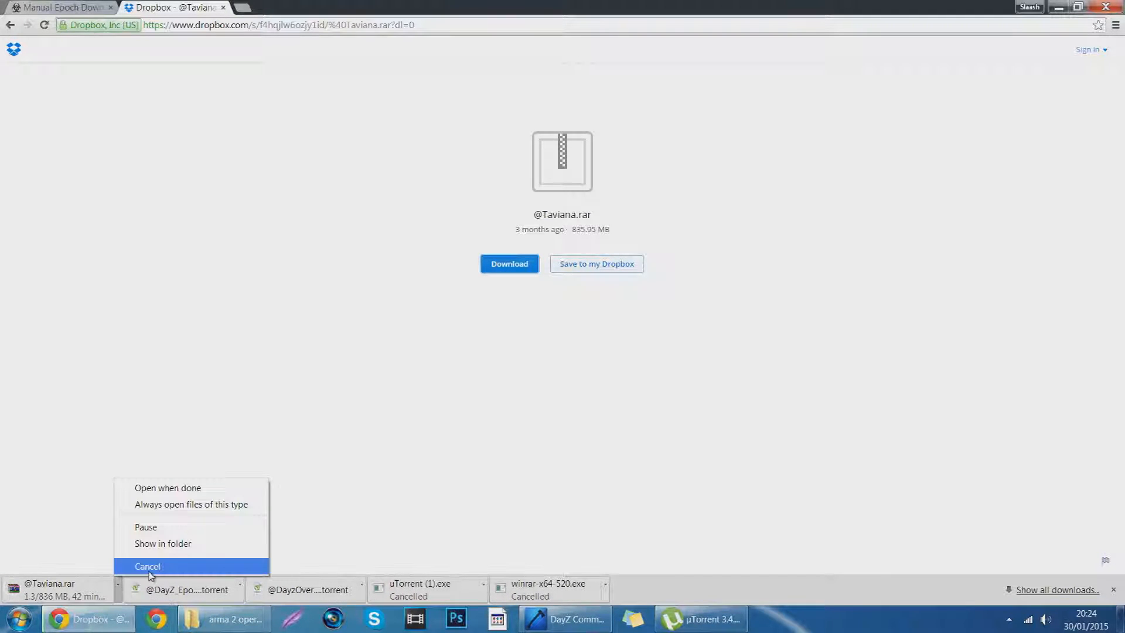
{"action": "left_click", "coordinate": [148, 566]}
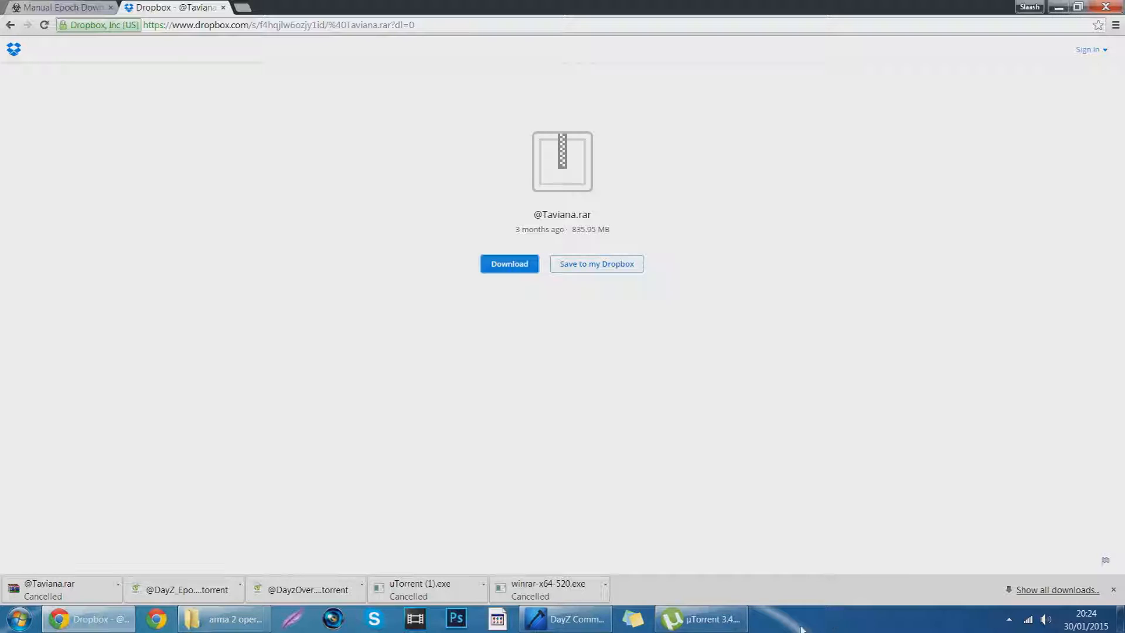
{"action": "mouse_move", "coordinate": [155, 600]}
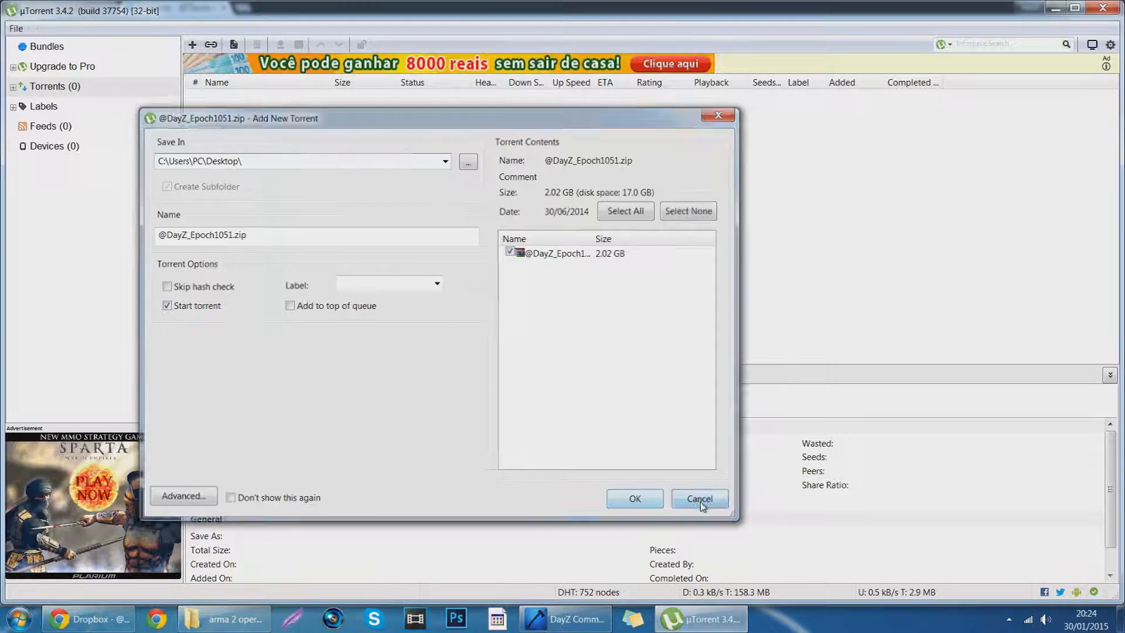
- Decline adding the DayZ Epoch torrent and open the downloaded Overwatch torrent file
{"action": "left_click", "coordinate": [700, 498]}
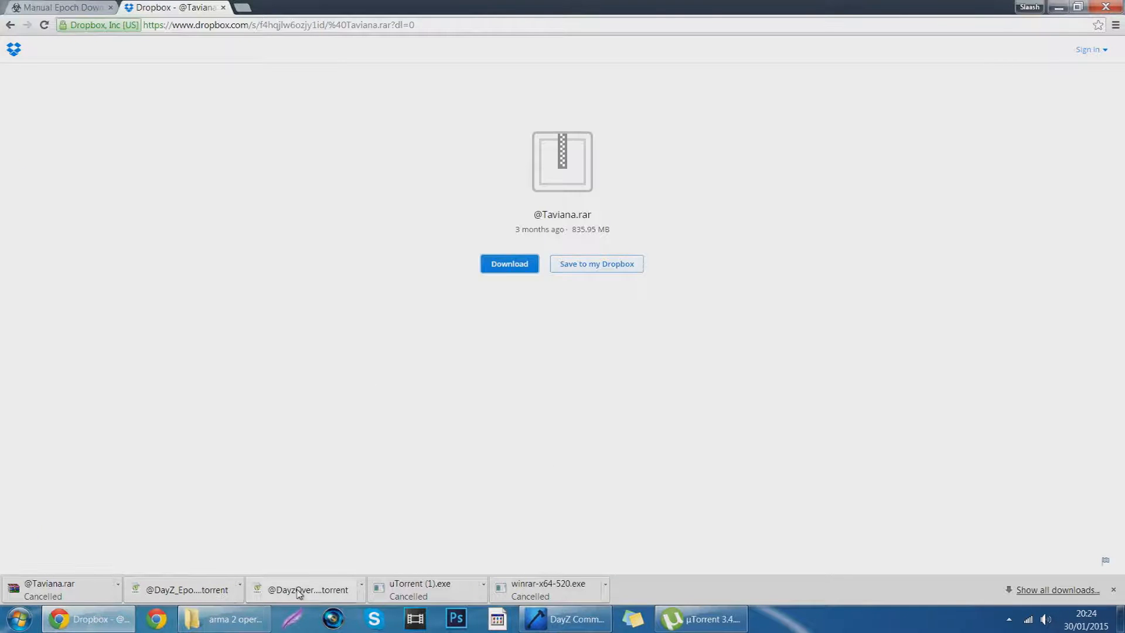
{"action": "left_click", "coordinate": [705, 619]}
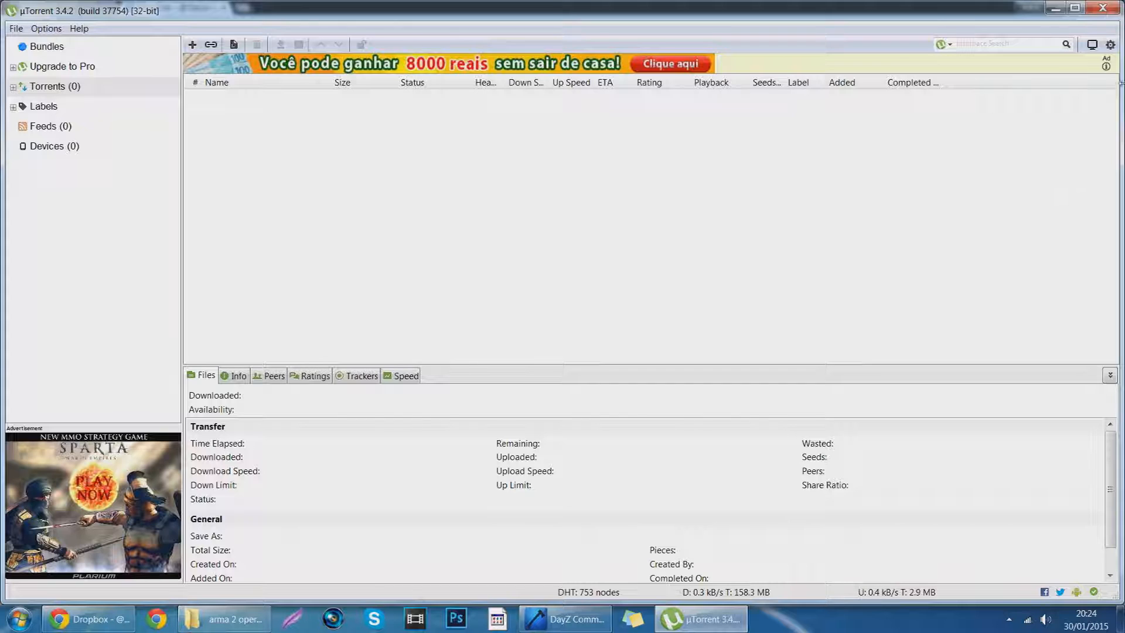
{"action": "mouse_move", "coordinate": [952, 232]}
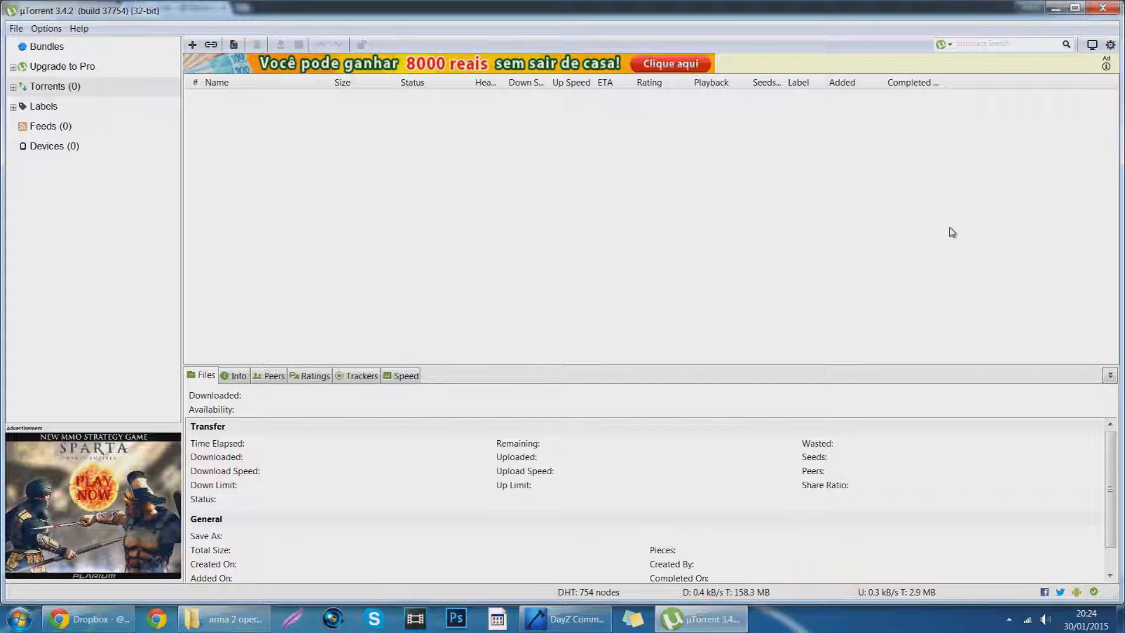
{"action": "mouse_move", "coordinate": [1021, 113]}
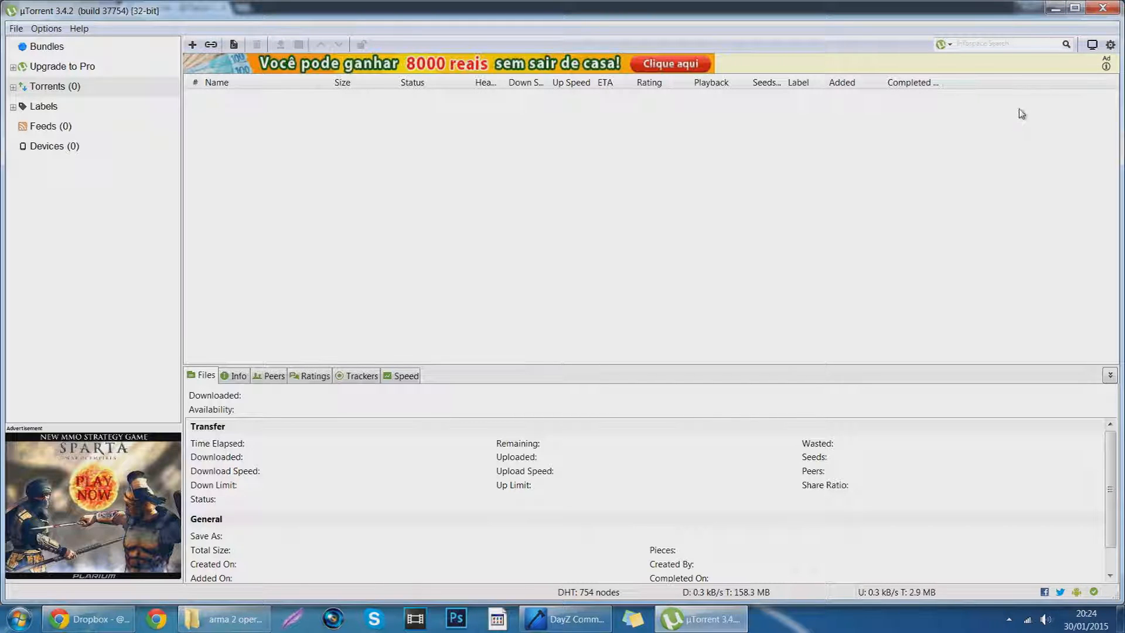
{"action": "mouse_move", "coordinate": [200, 244]}
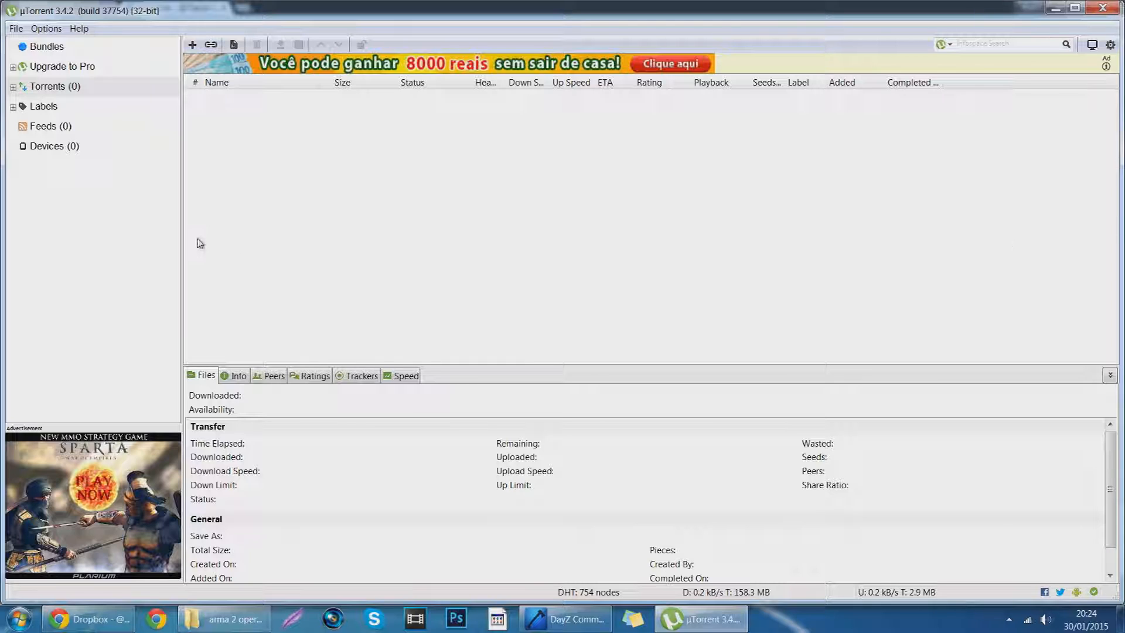
{"action": "mouse_move", "coordinate": [389, 230]}
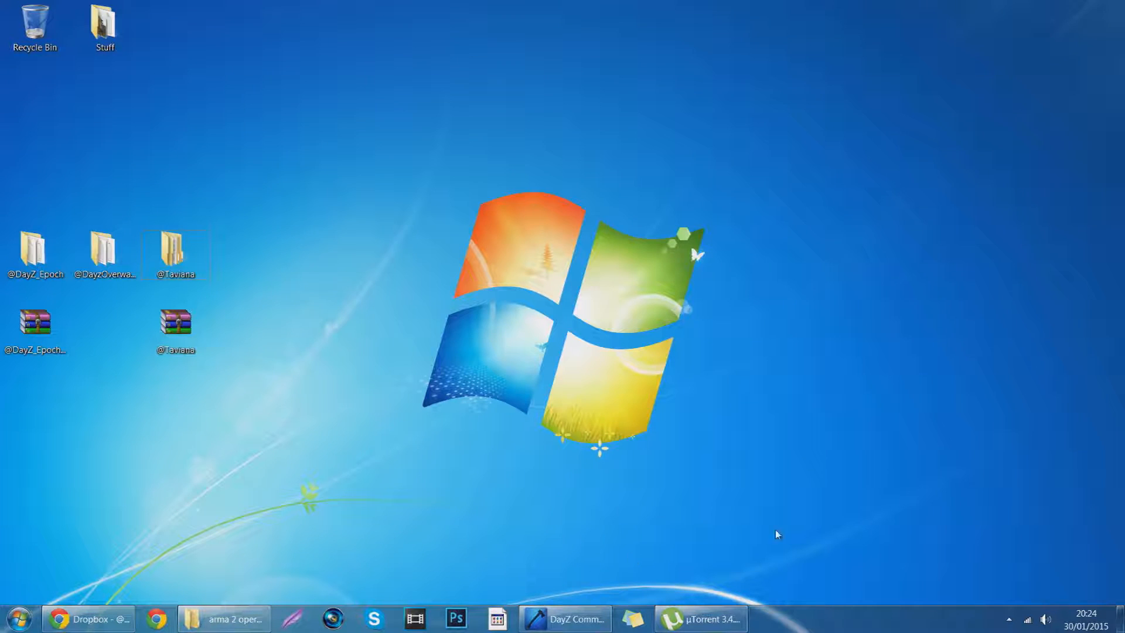
{"action": "mouse_move", "coordinate": [264, 312]}
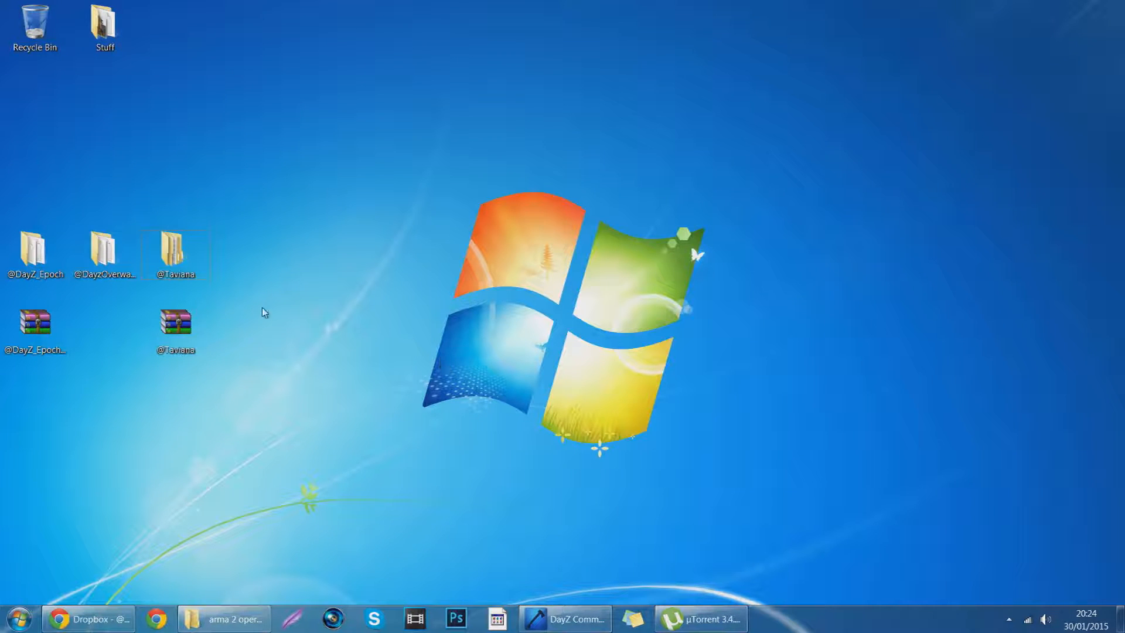
{"action": "mouse_move", "coordinate": [281, 367]}
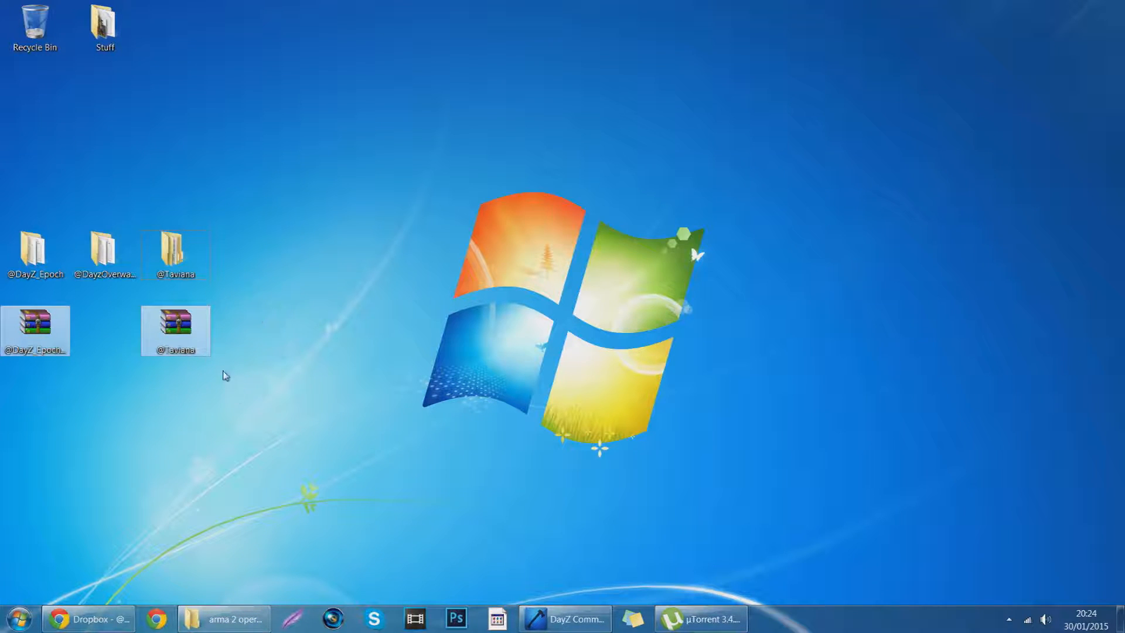
{"action": "mouse_move", "coordinate": [105, 256]}
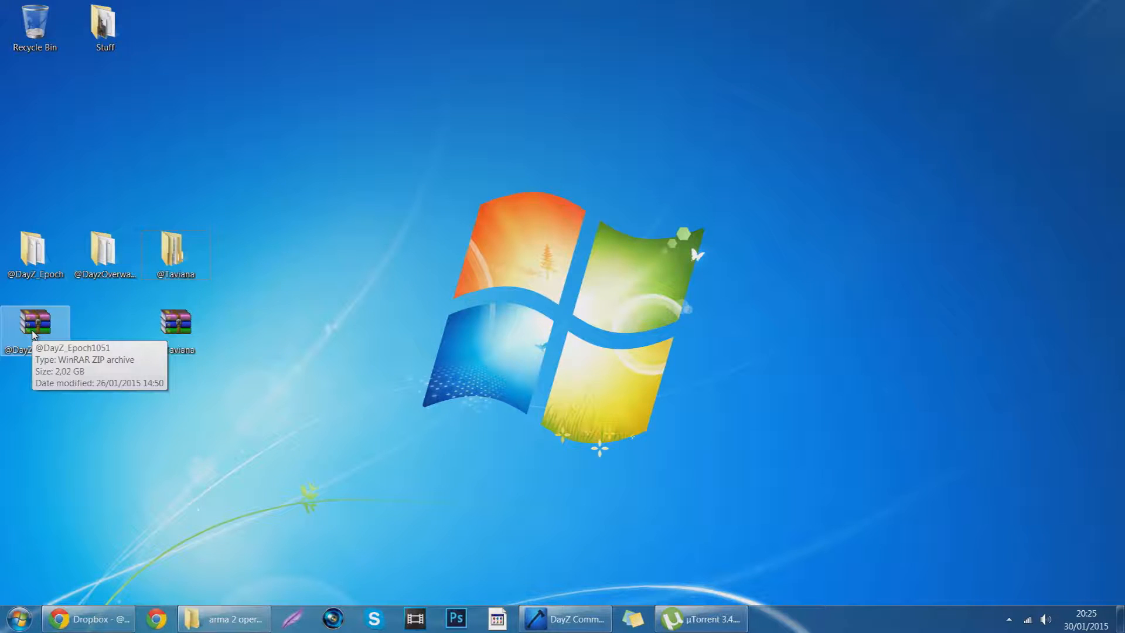
{"action": "right_click", "coordinate": [34, 323]}
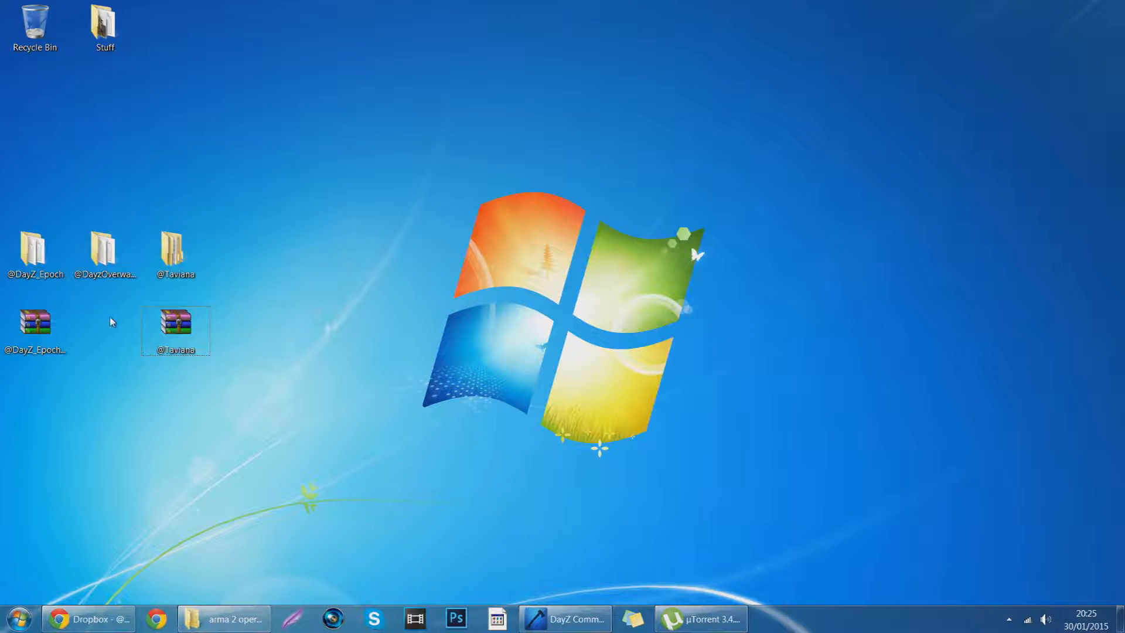
{"action": "left_click", "coordinate": [37, 327]}
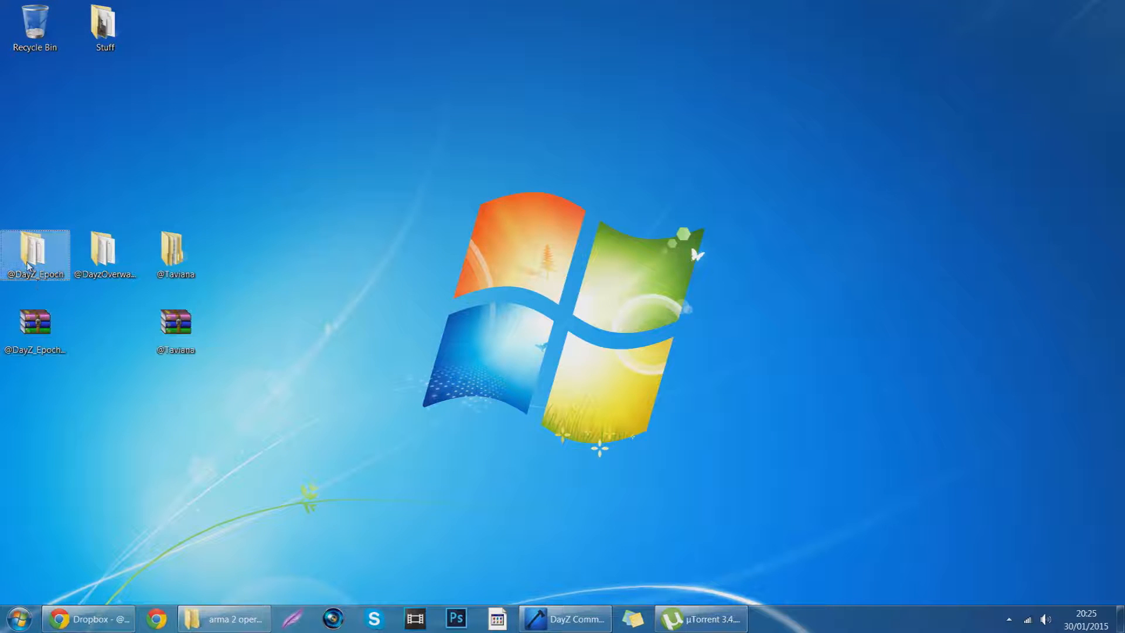
{"action": "right_click", "coordinate": [31, 259]}
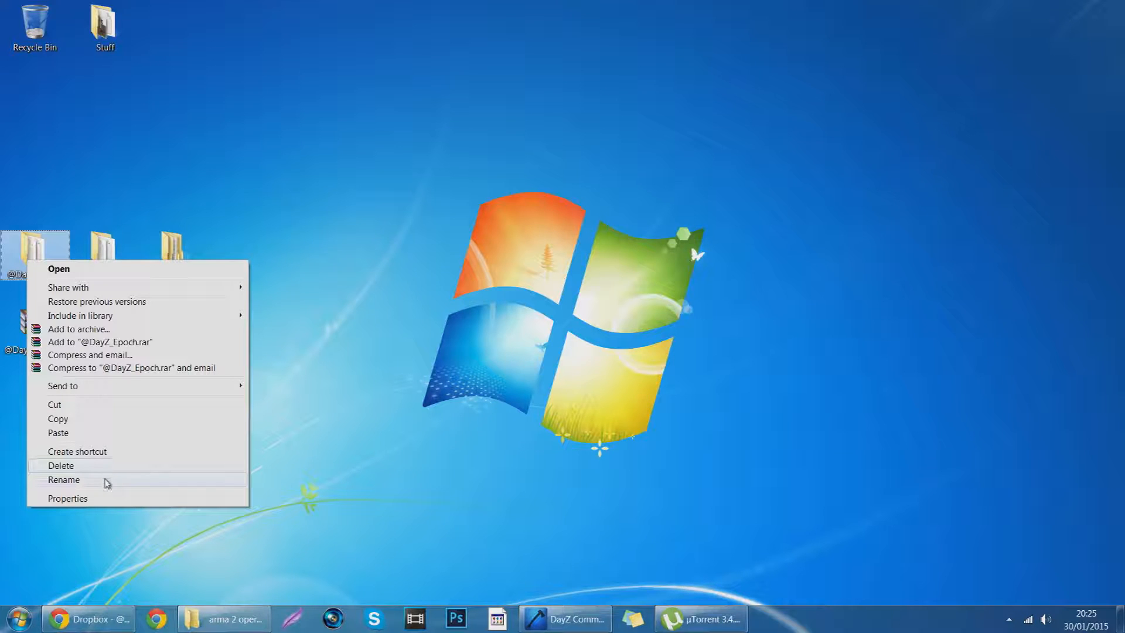
{"action": "left_click", "coordinate": [63, 479]}
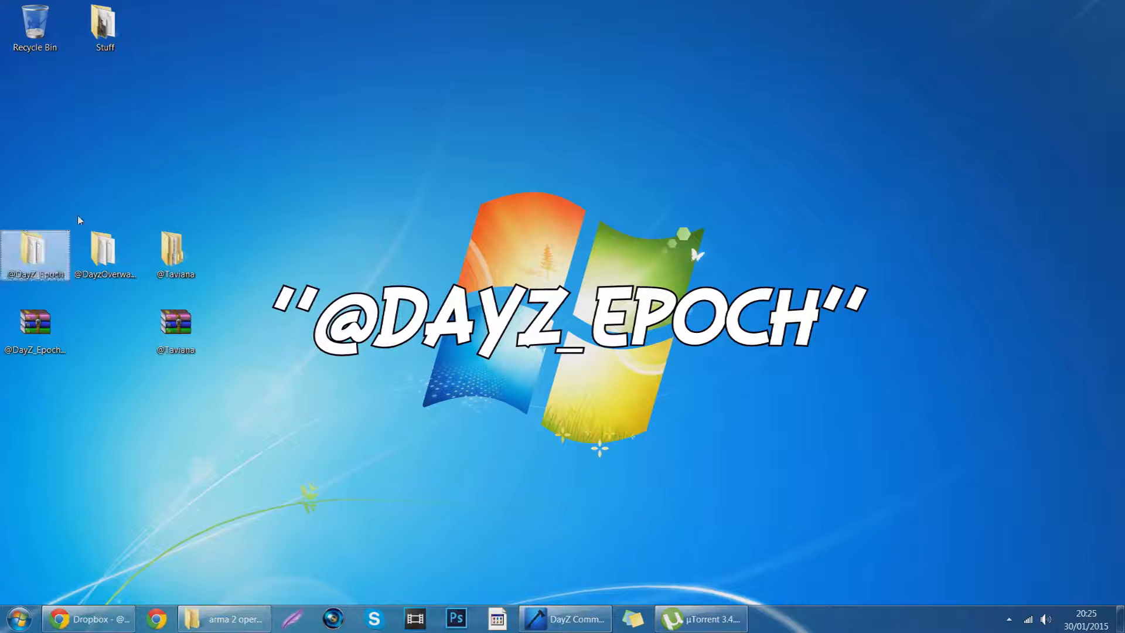
{"action": "left_click", "coordinate": [35, 323]}
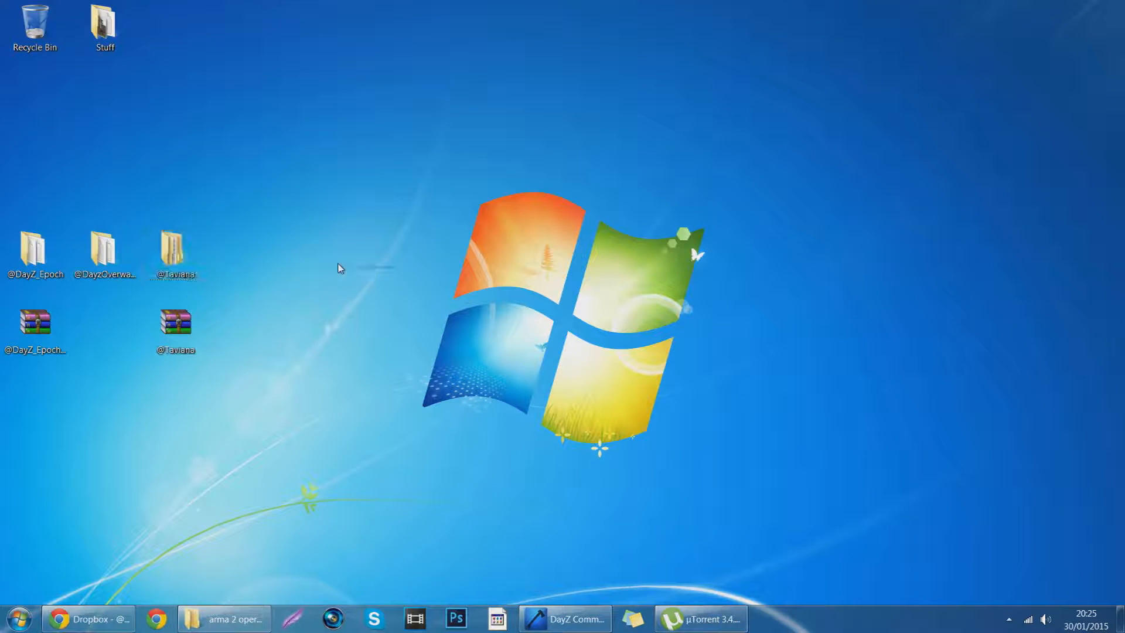
{"action": "right_click", "coordinate": [36, 247]}
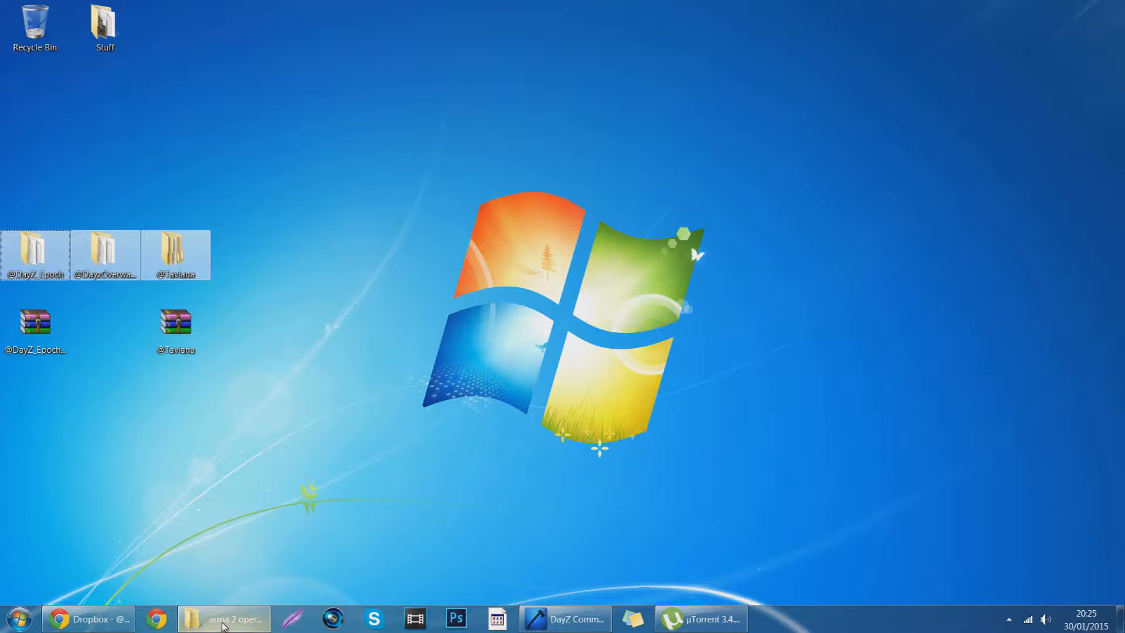
{"action": "left_click", "coordinate": [224, 619]}
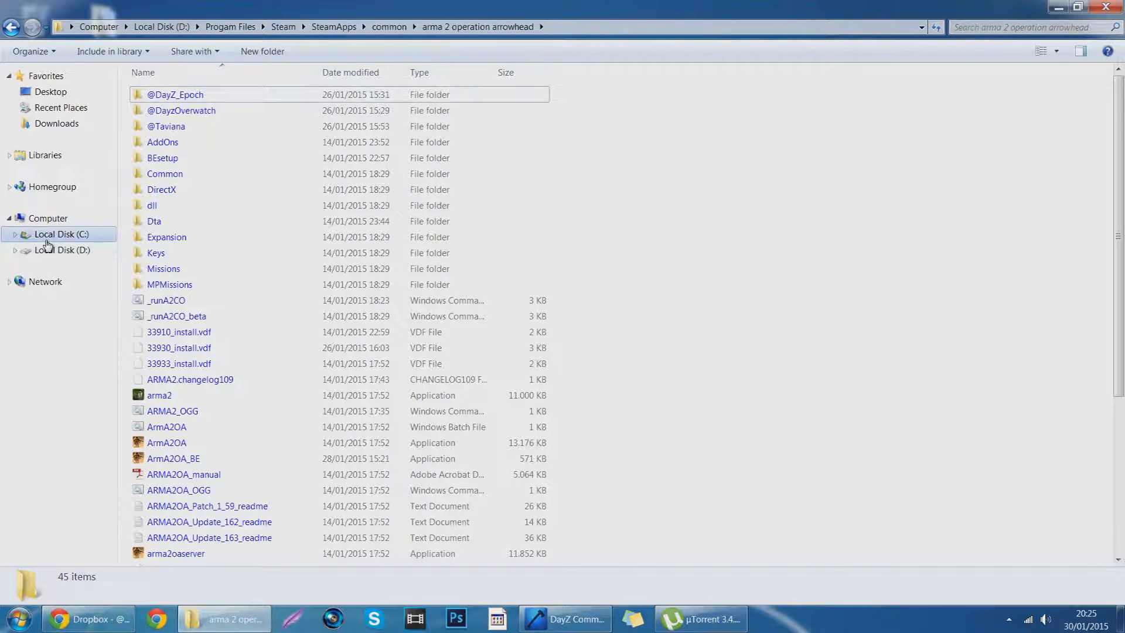
- Browse Local Disk (C:) into Program Files (x86), then close the arma 2 operation arrowhead window
{"action": "left_click", "coordinate": [59, 234]}
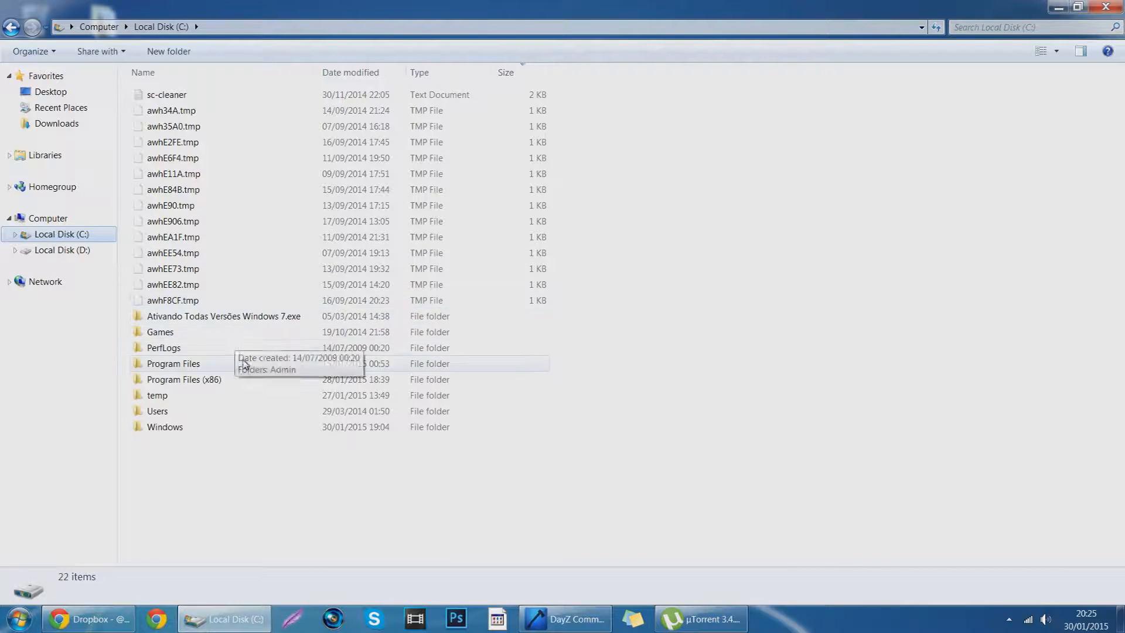
{"action": "double_click", "coordinate": [183, 379]}
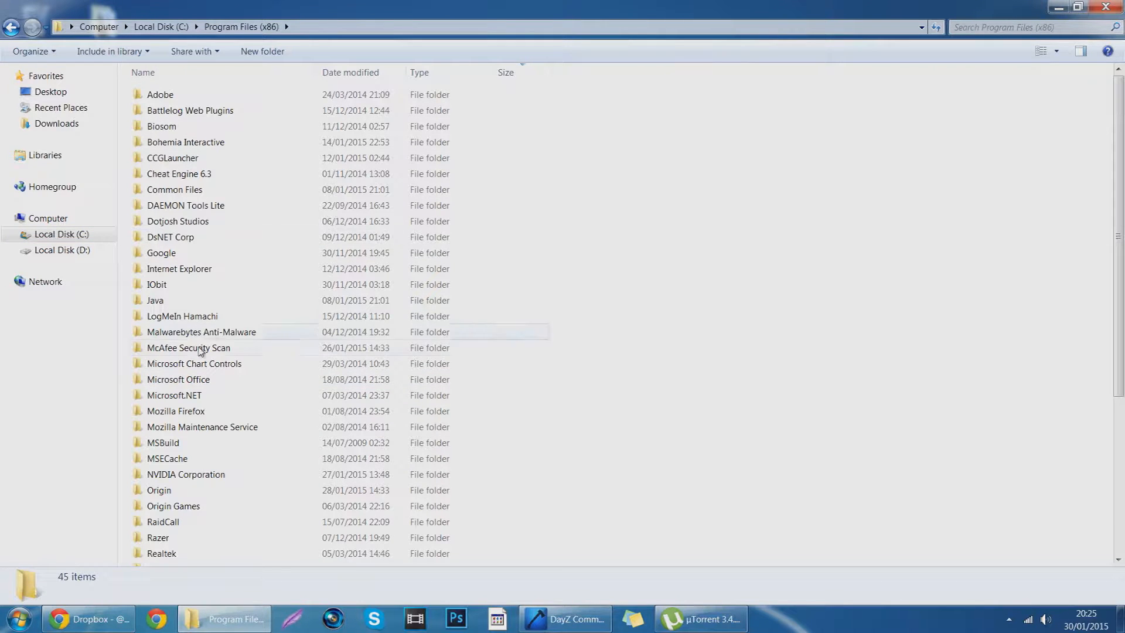
{"action": "scroll", "scroll_direction": "down", "scroll_amount": 3}
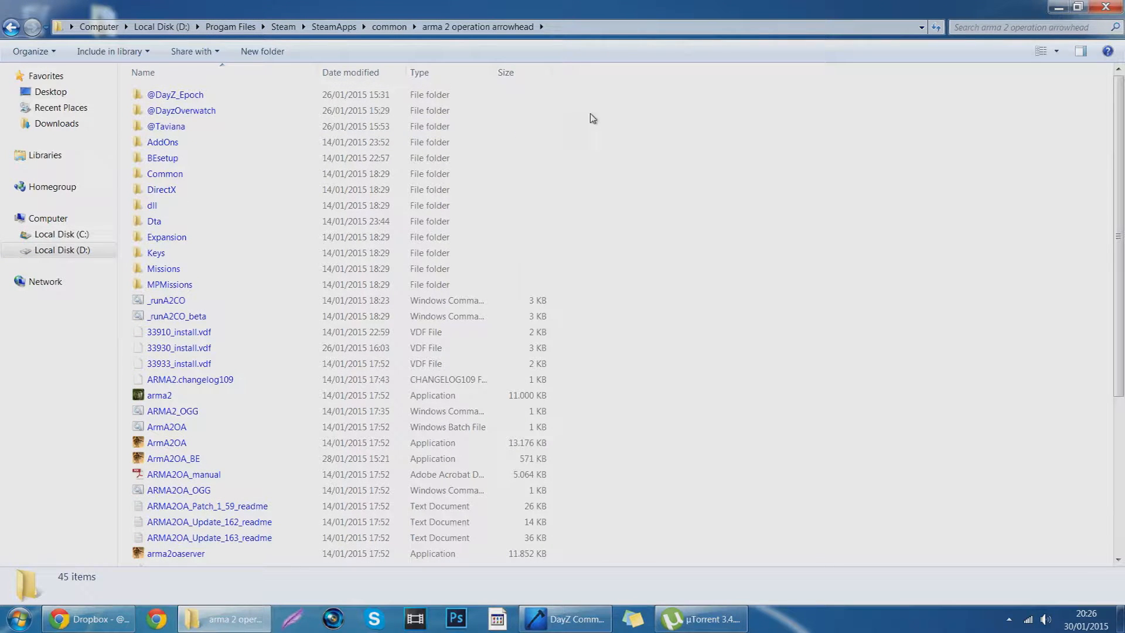
{"action": "mouse_move", "coordinate": [102, 10]}
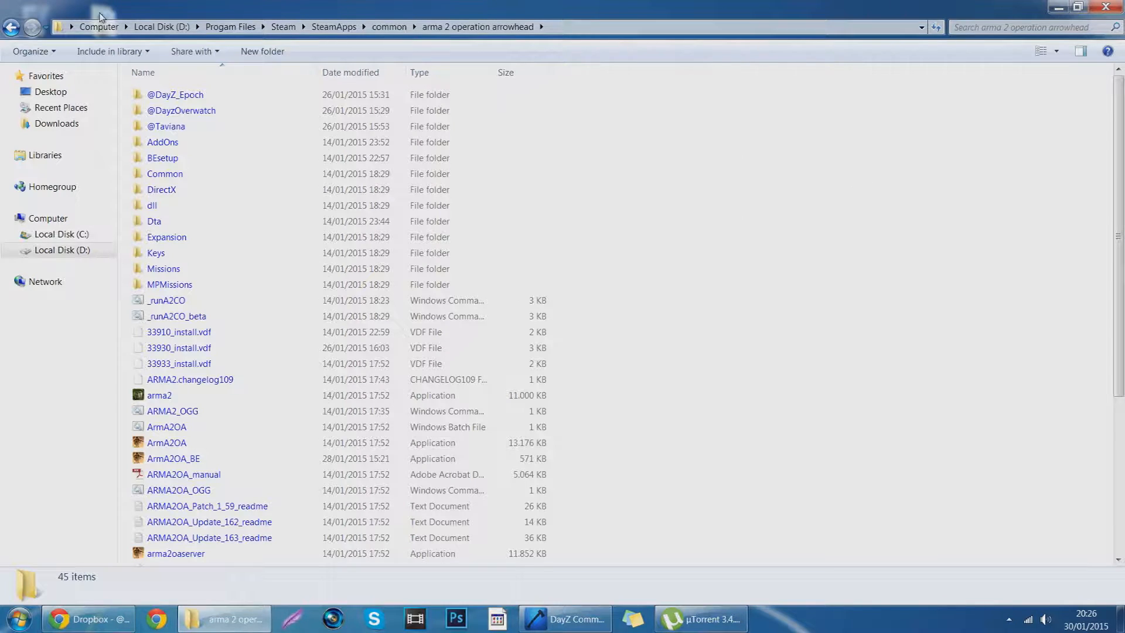
{"action": "mouse_move", "coordinate": [310, 8]}
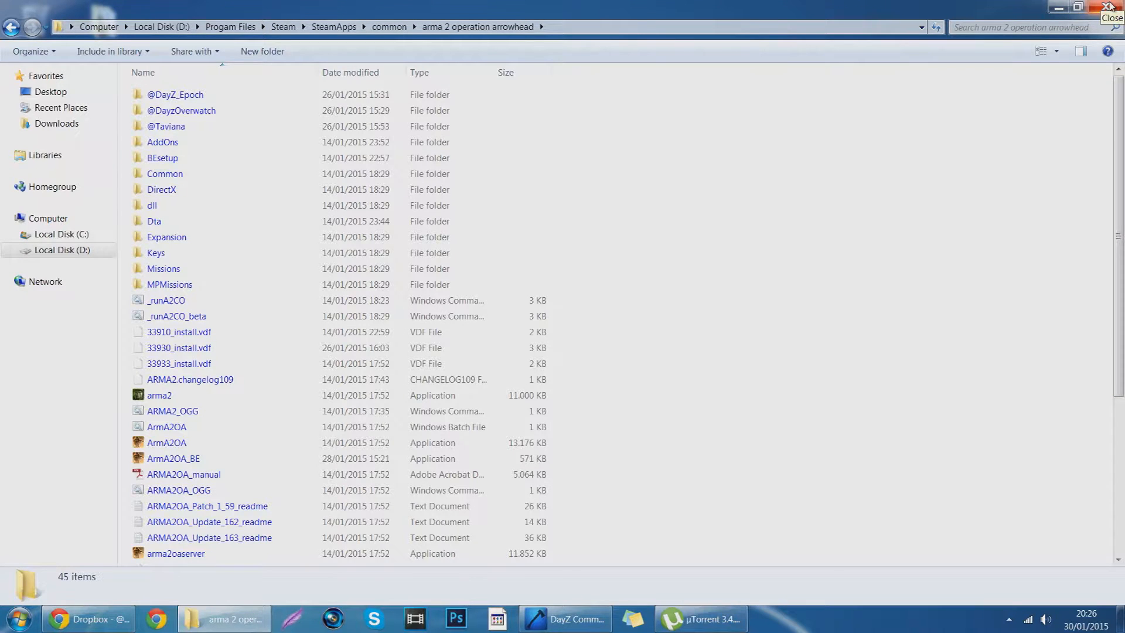
{"action": "left_click", "coordinate": [1104, 7]}
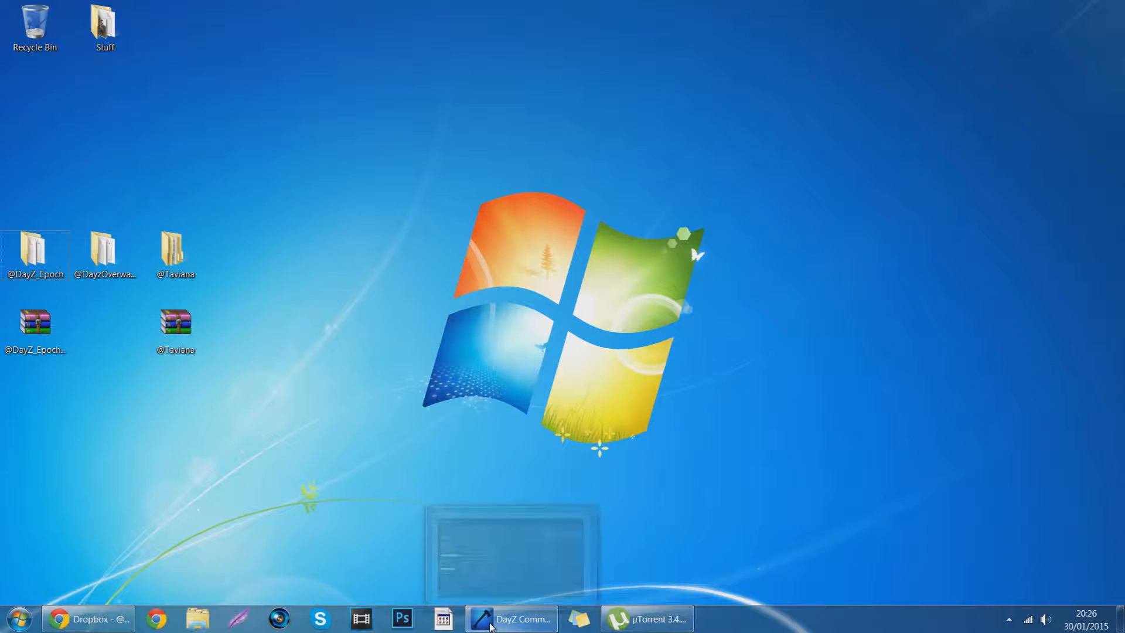
{"action": "mouse_move", "coordinate": [803, 260]}
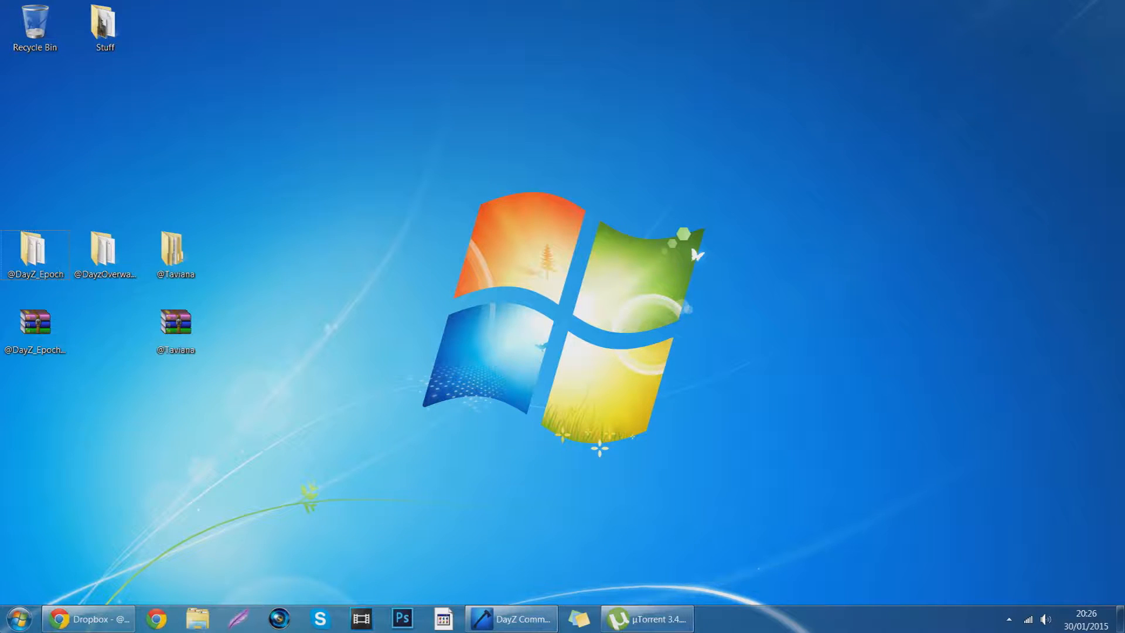
{"action": "left_click", "coordinate": [22, 612]}
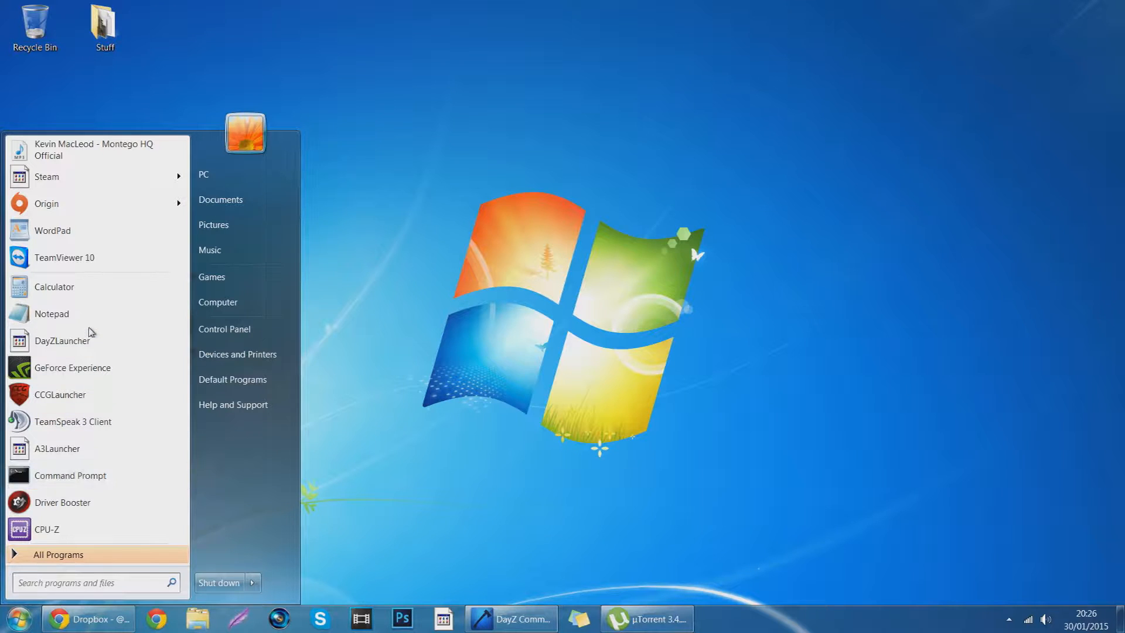
{"action": "mouse_move", "coordinate": [349, 578]}
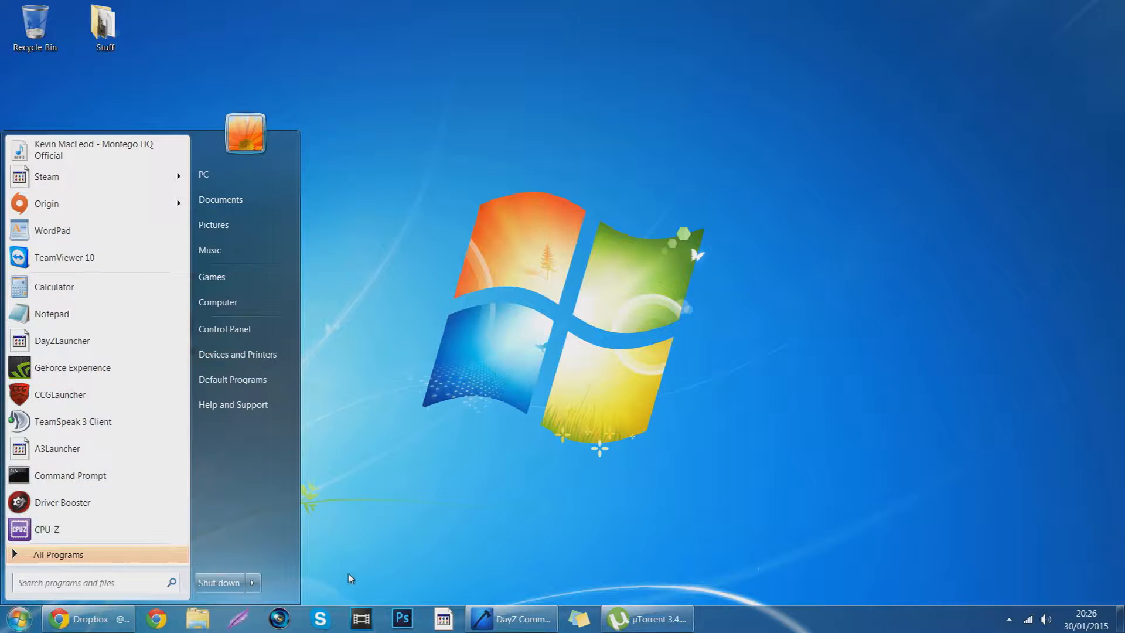
{"action": "type", "text": "sta"}
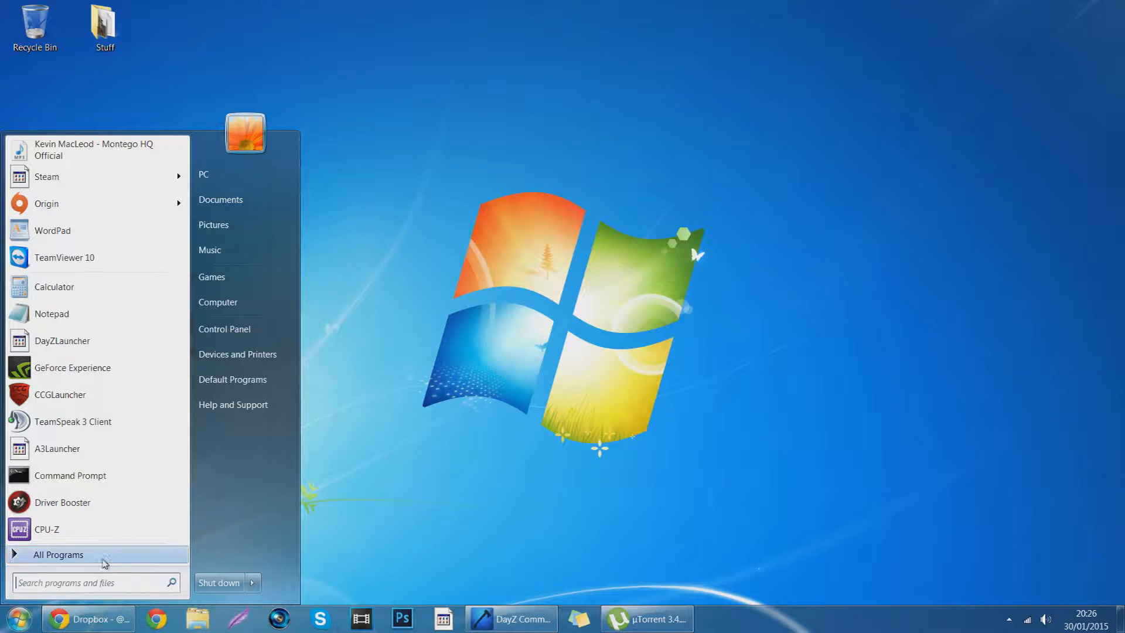
{"action": "type", "text": "S"}
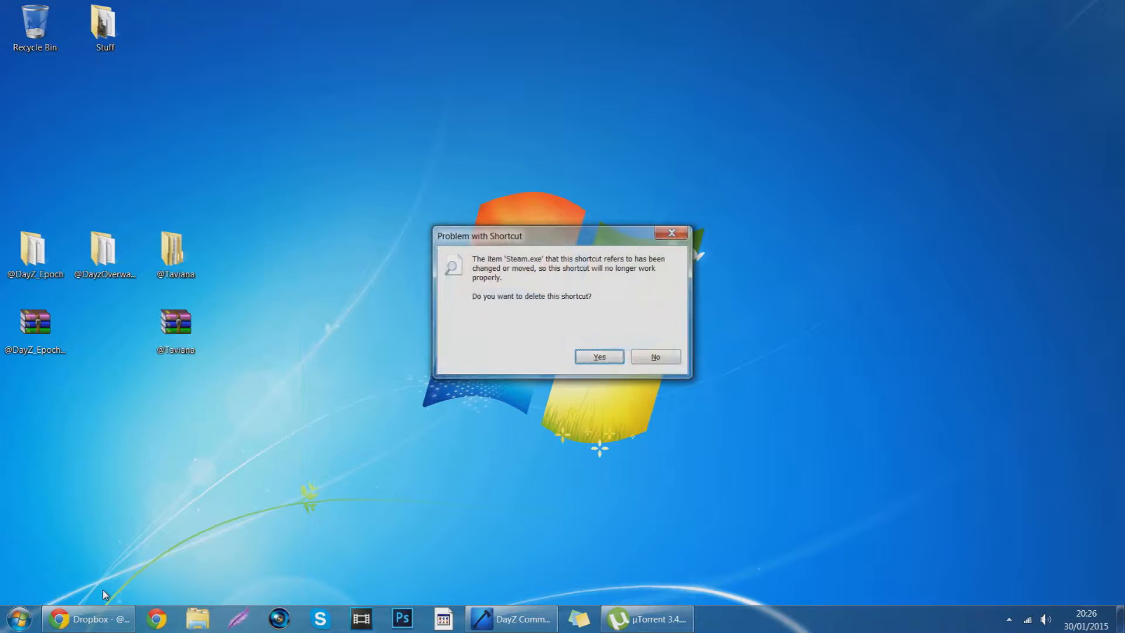
{"action": "mouse_move", "coordinate": [641, 368]}
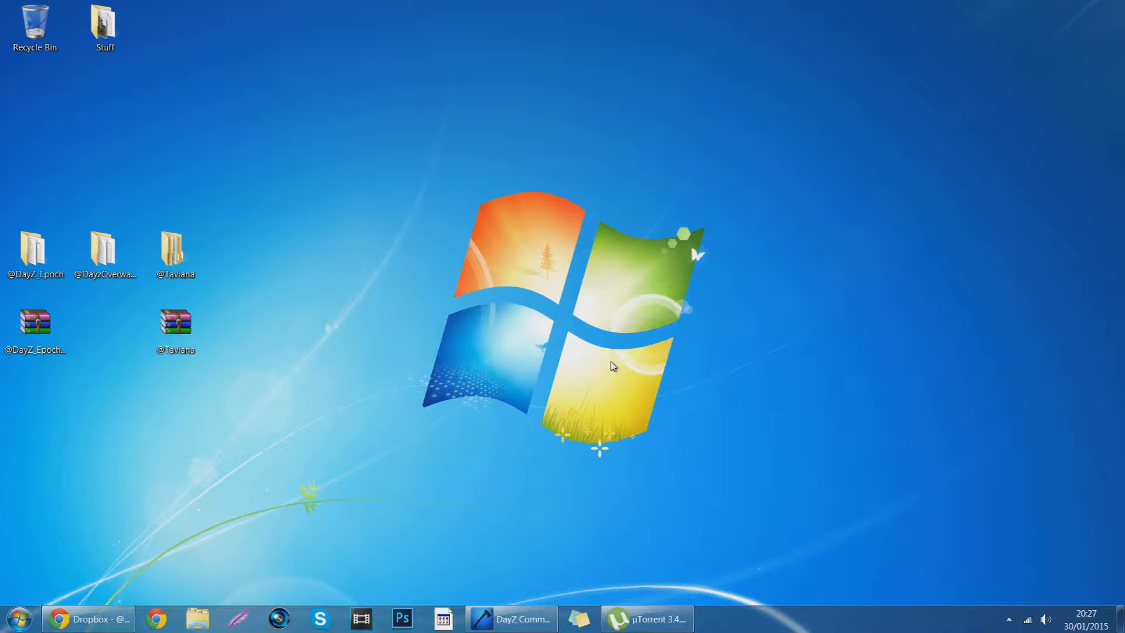
{"action": "mouse_move", "coordinate": [1052, 271]}
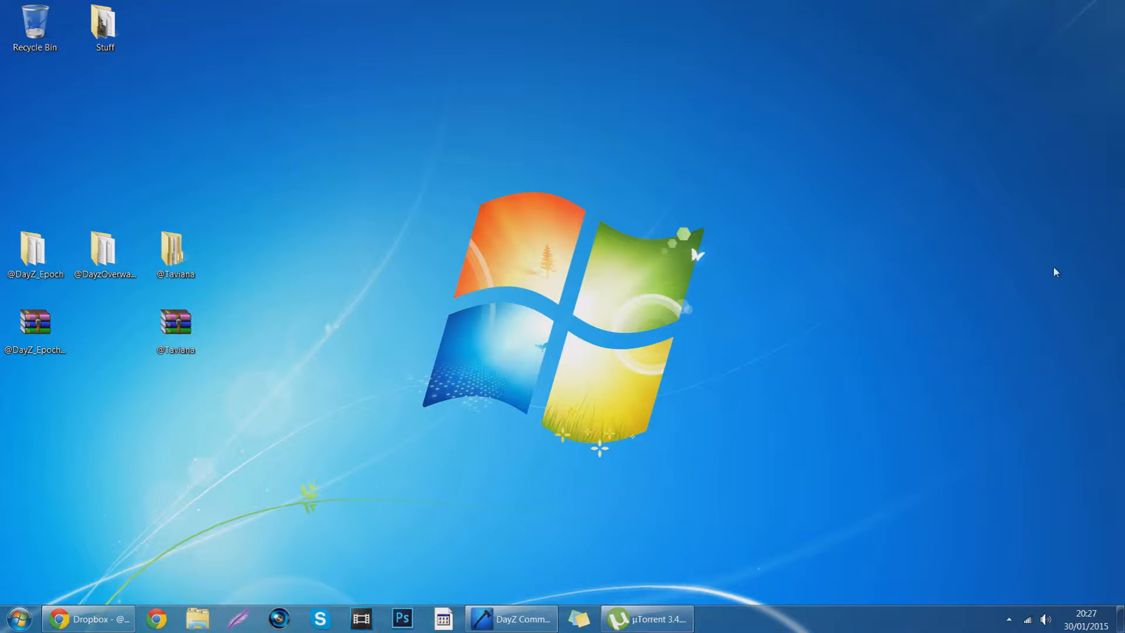
{"action": "mouse_move", "coordinate": [604, 145]}
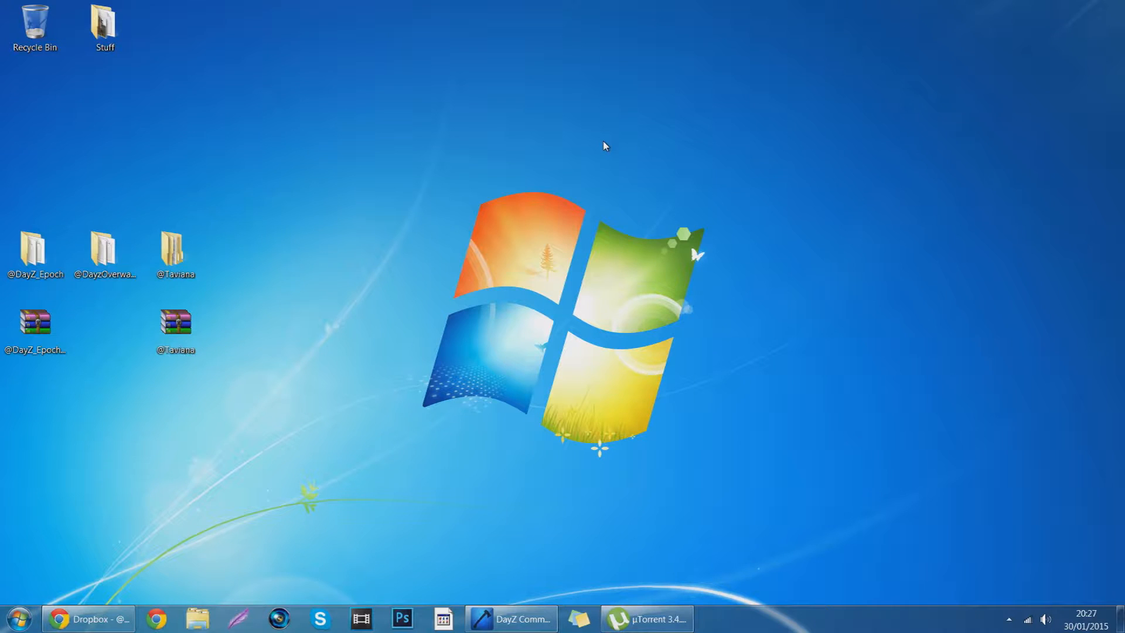
{"action": "mouse_move", "coordinate": [613, 196]}
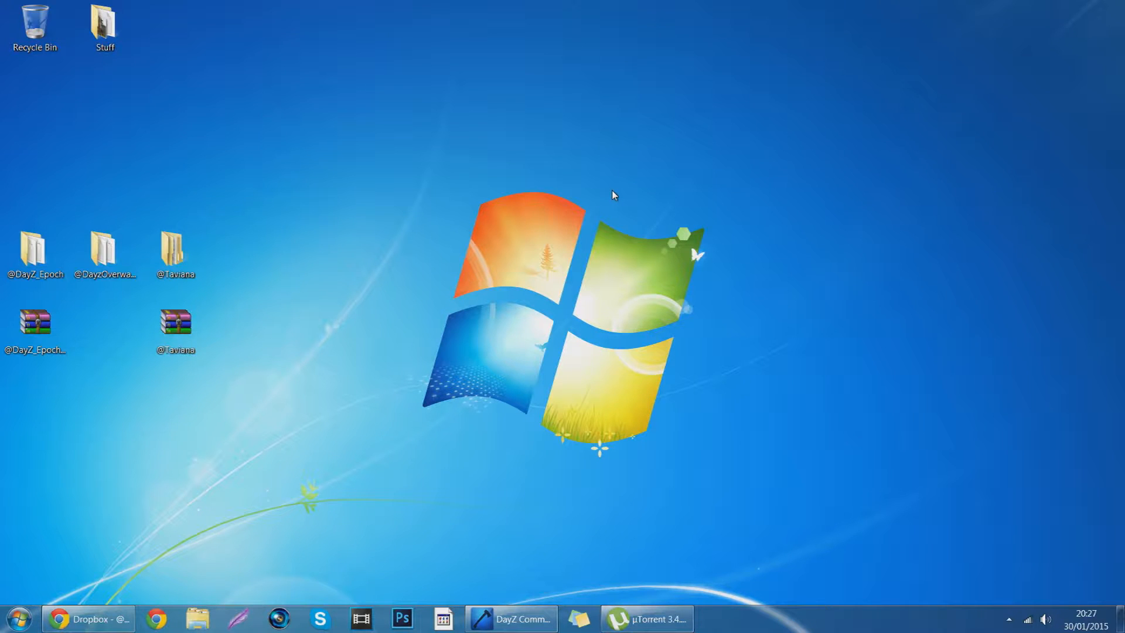
{"action": "mouse_move", "coordinate": [611, 564]}
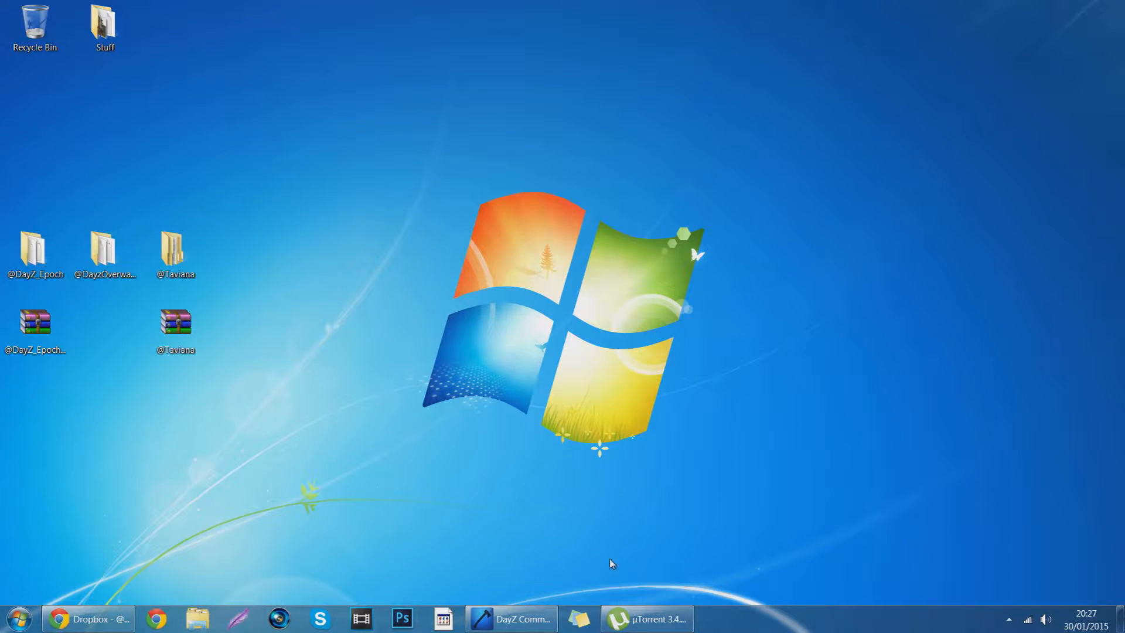
{"action": "left_click", "coordinate": [515, 618]}
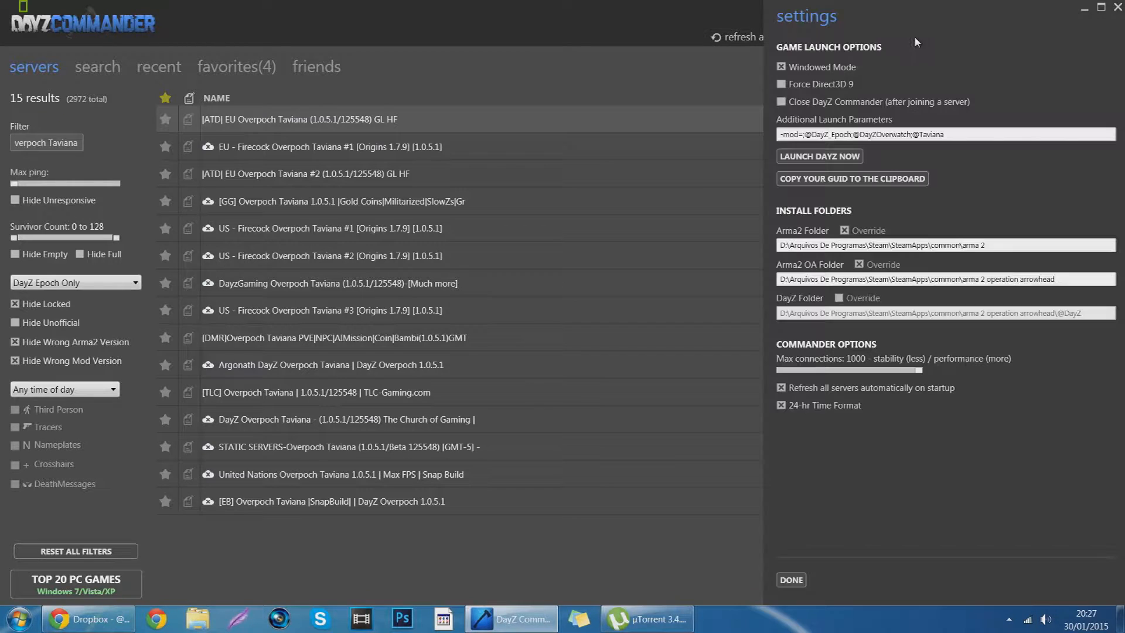
{"action": "triple_click", "coordinate": [884, 134]}
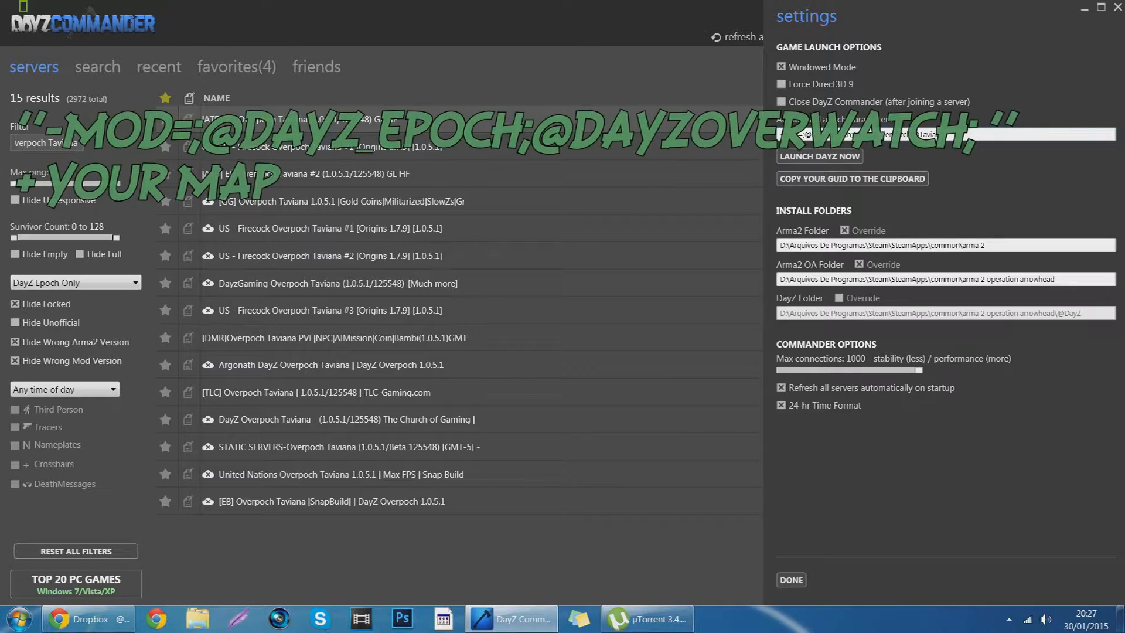
{"action": "double_click", "coordinate": [927, 135]}
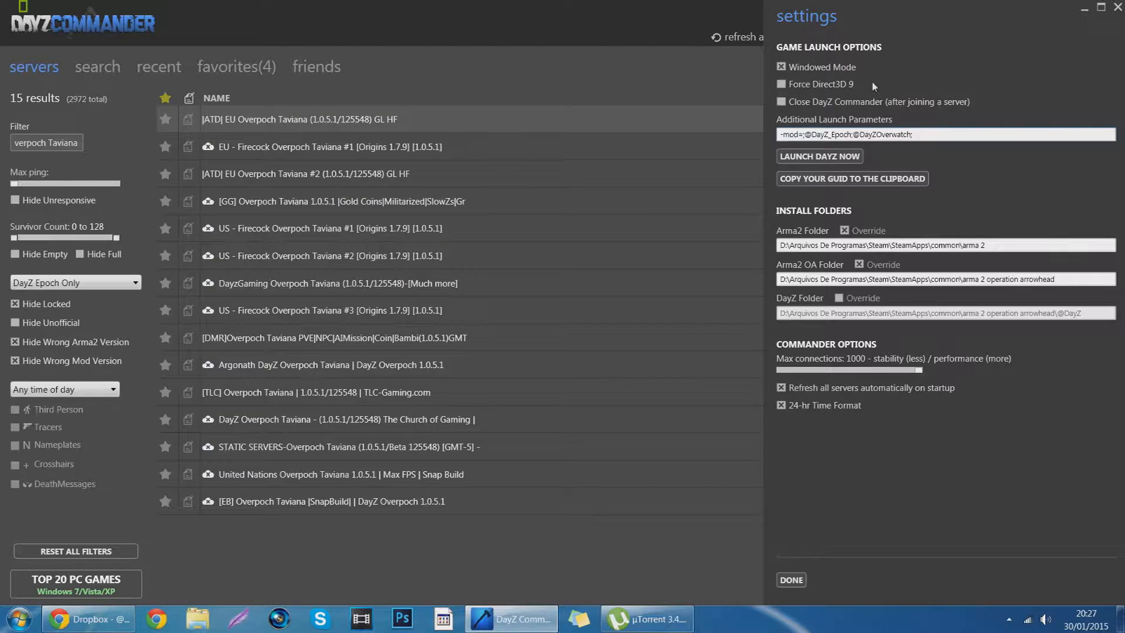
{"action": "type", "text": "@Taviana"}
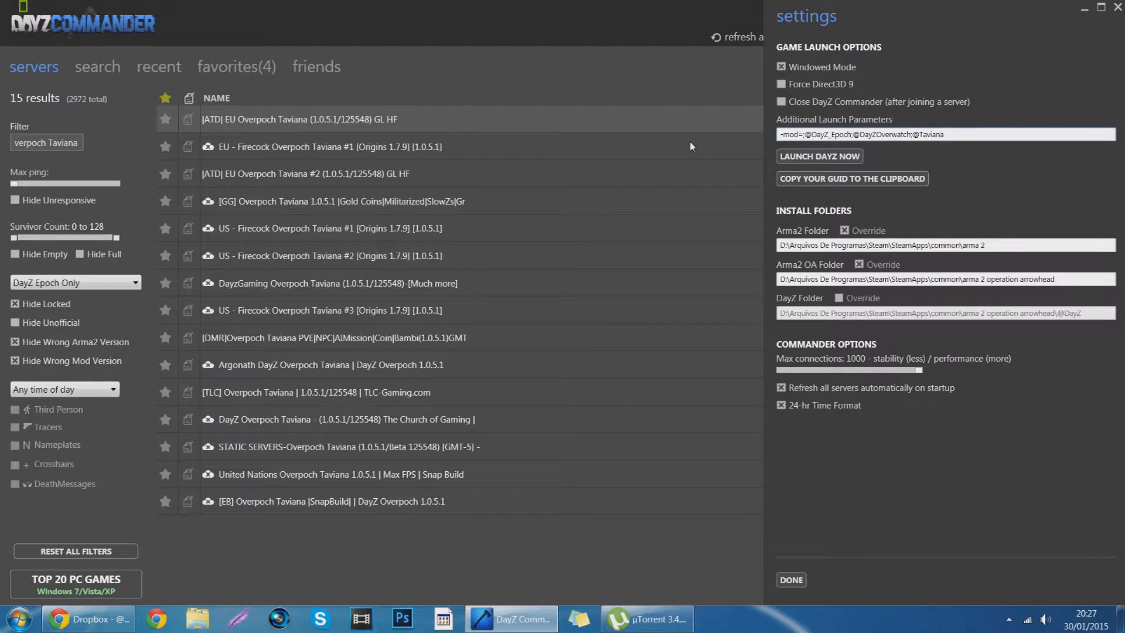
{"action": "left_click", "coordinate": [780, 67]}
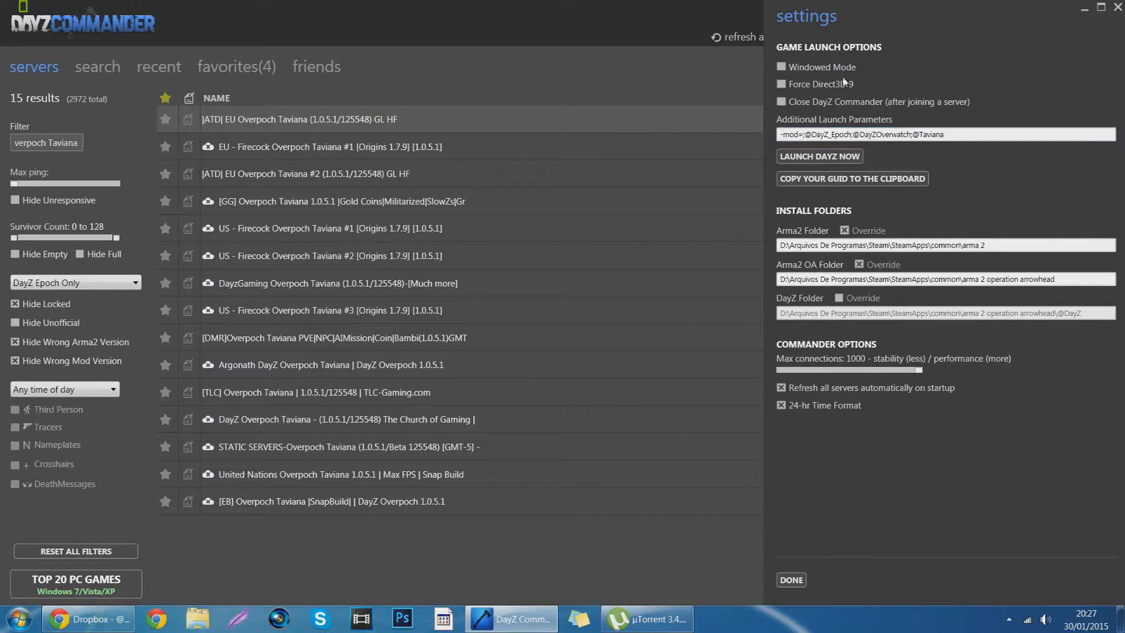
{"action": "mouse_move", "coordinate": [1088, 46]}
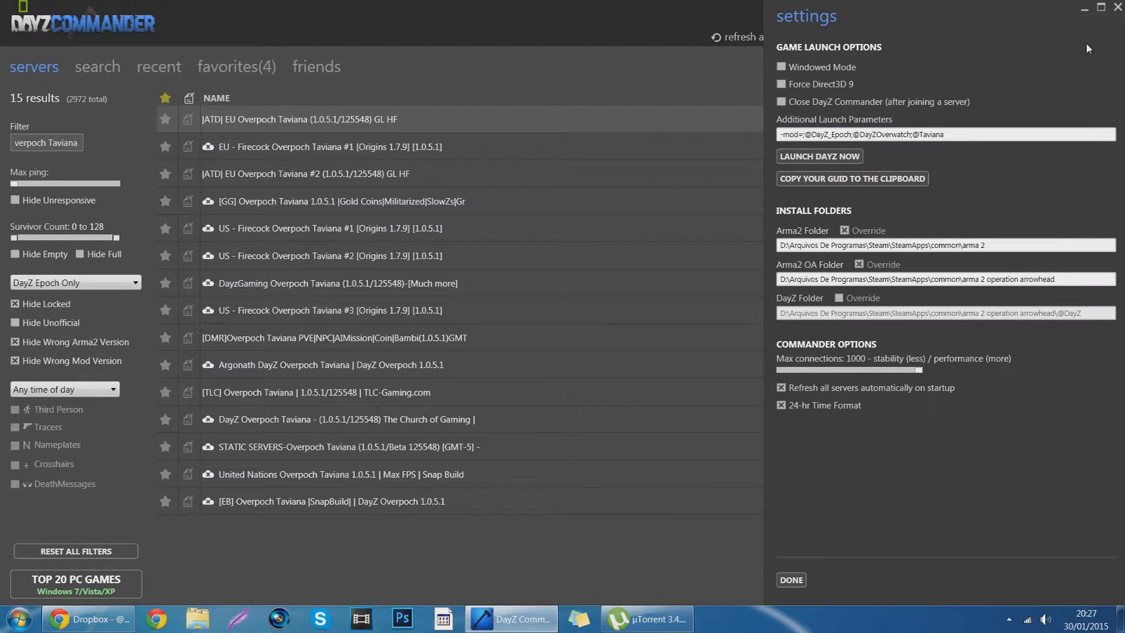